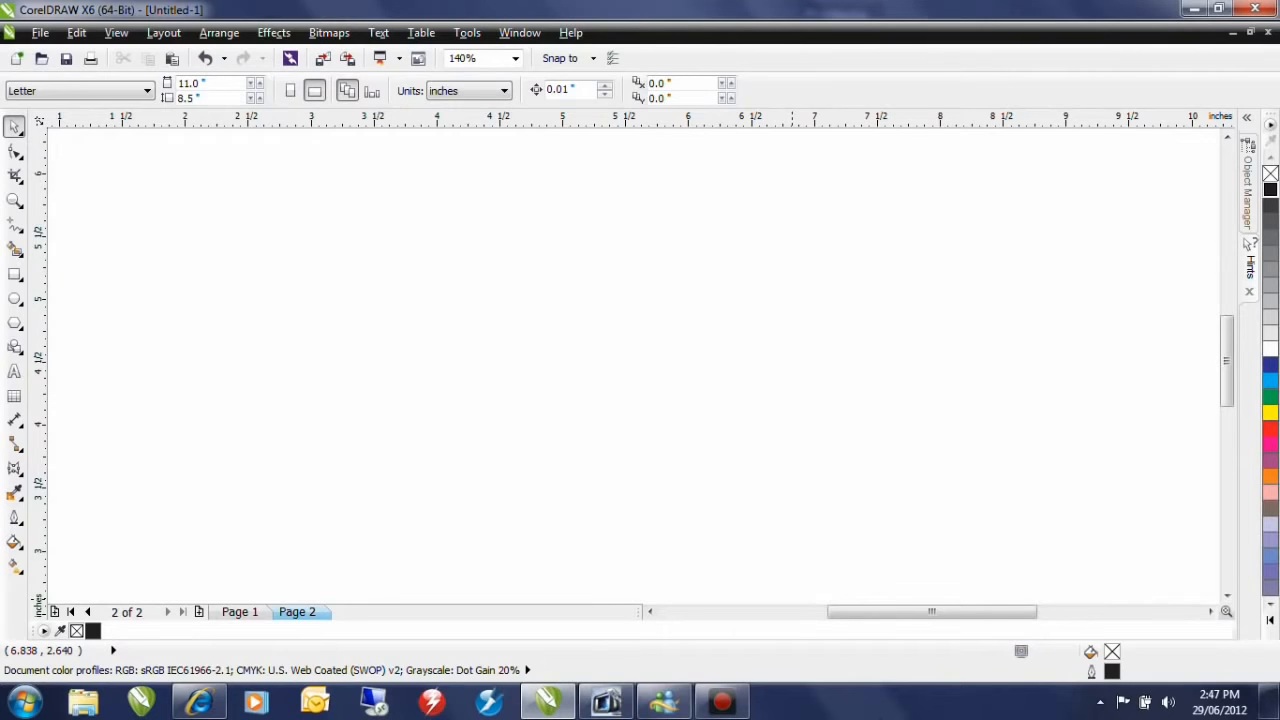
mouse_move(865, 710)
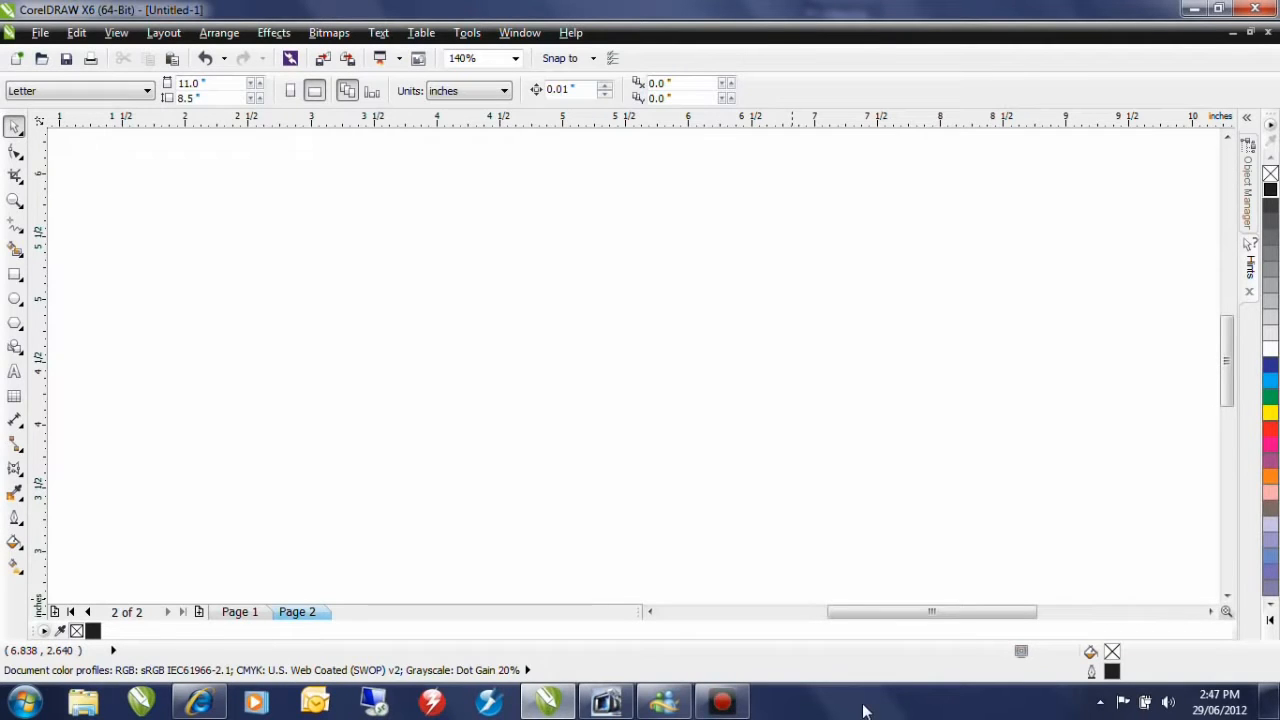
mouse_move(14, 372)
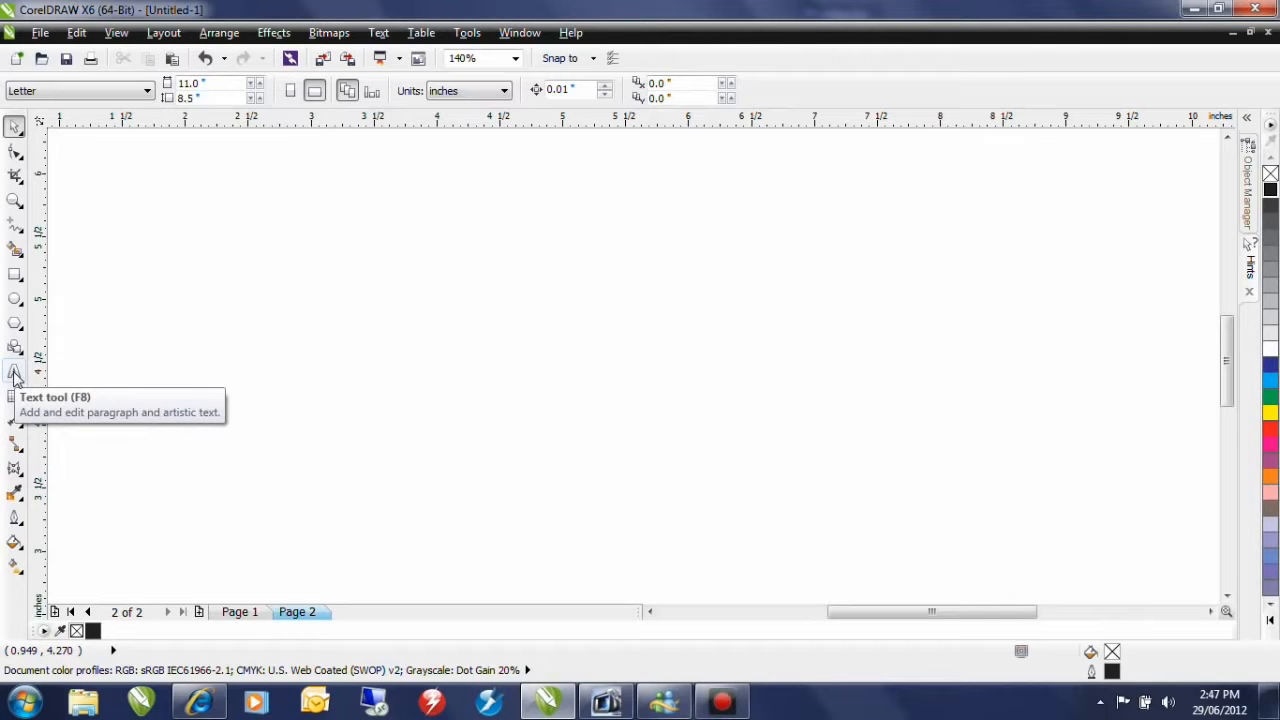
Type HAWAII as artistic text, select it and set it to 90 pt Cooper Black.
left_click(15, 371)
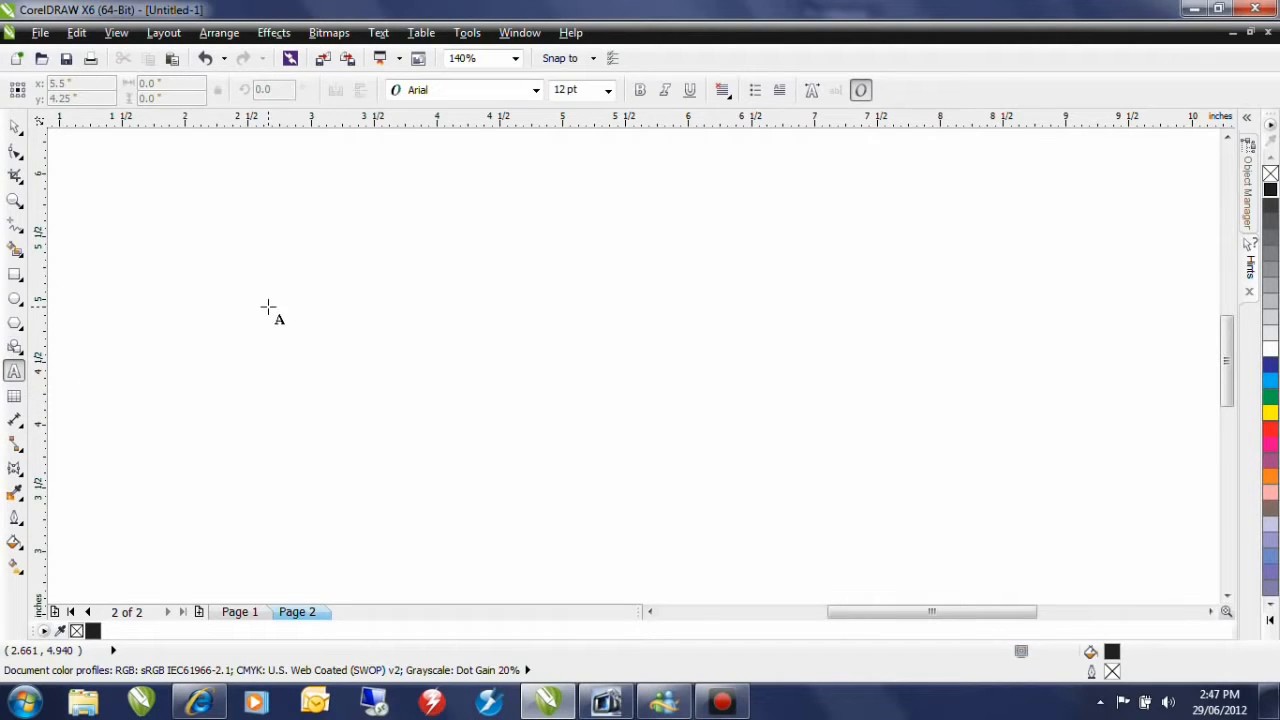
type("HAWAII")
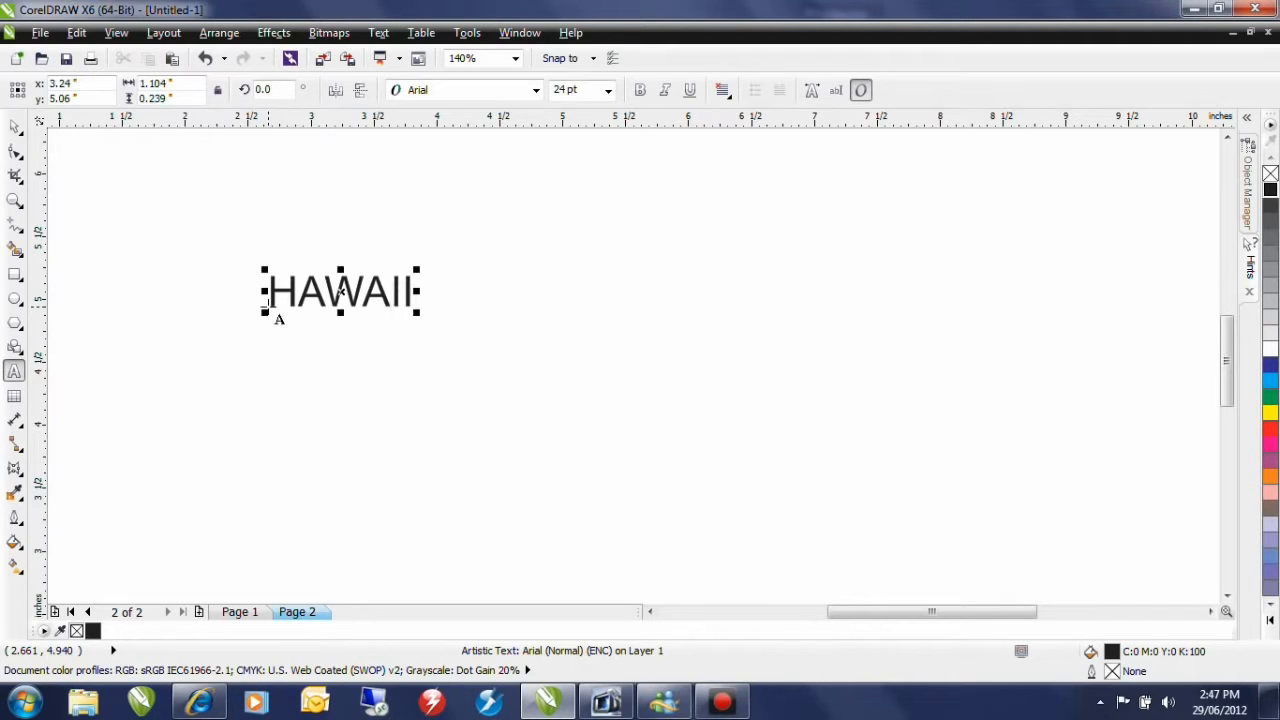
left_click(700, 400)
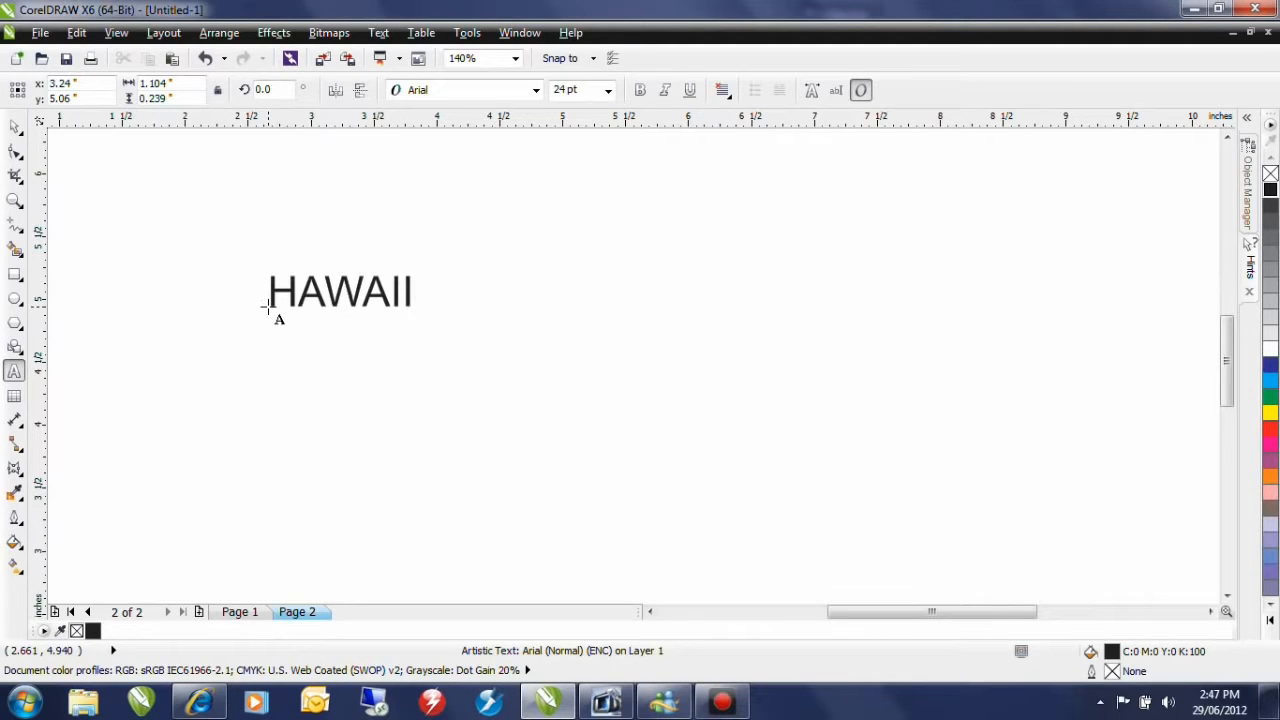
triple_click(340, 291)
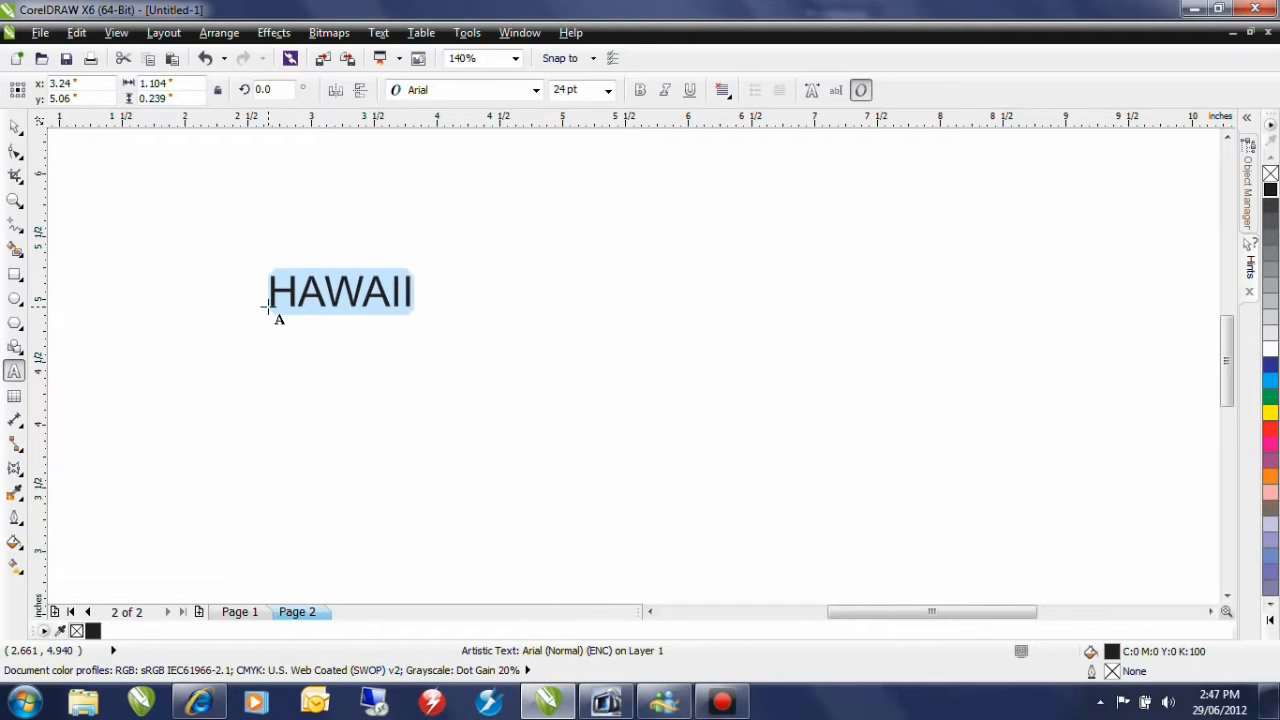
left_click(340, 291)
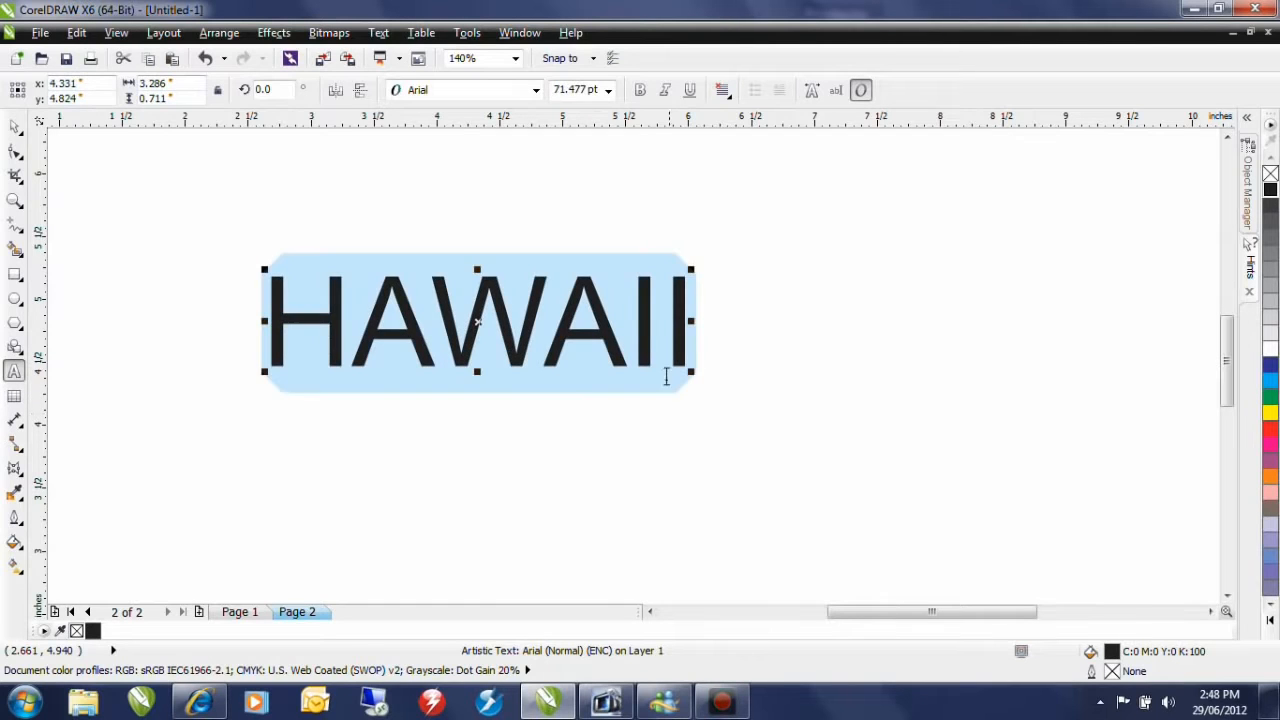
mouse_move(580, 90)
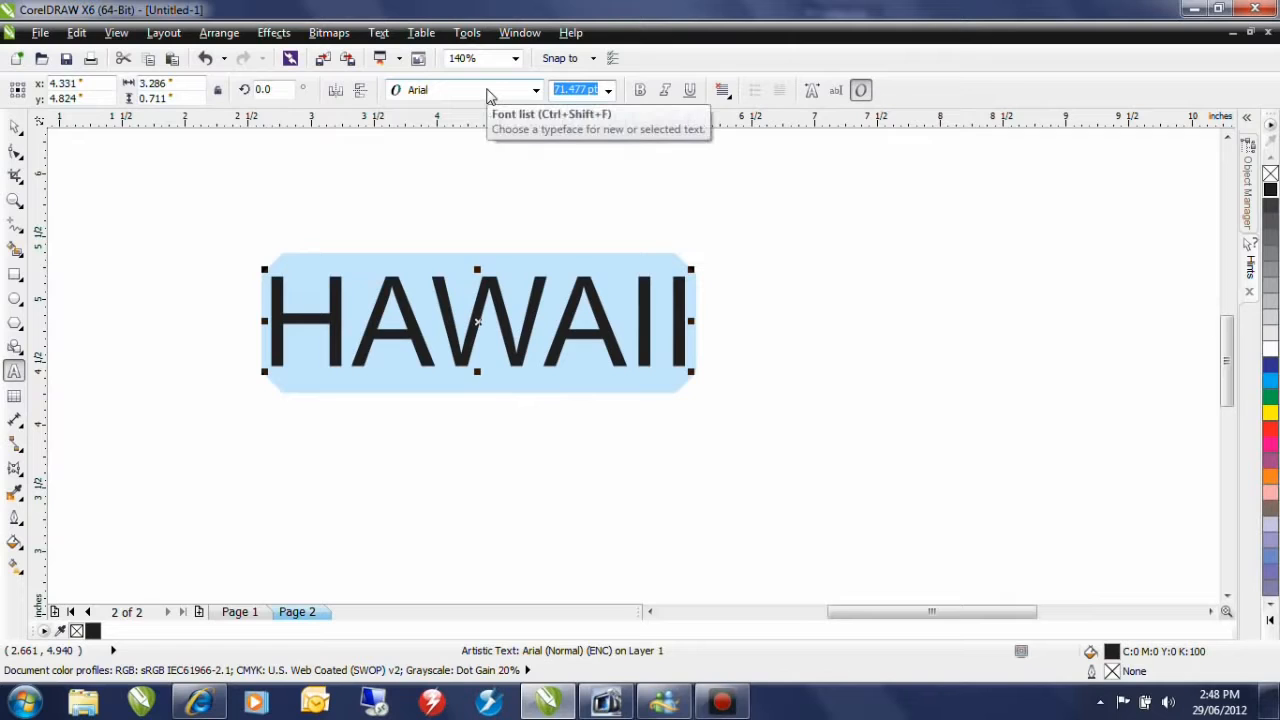
type("9")
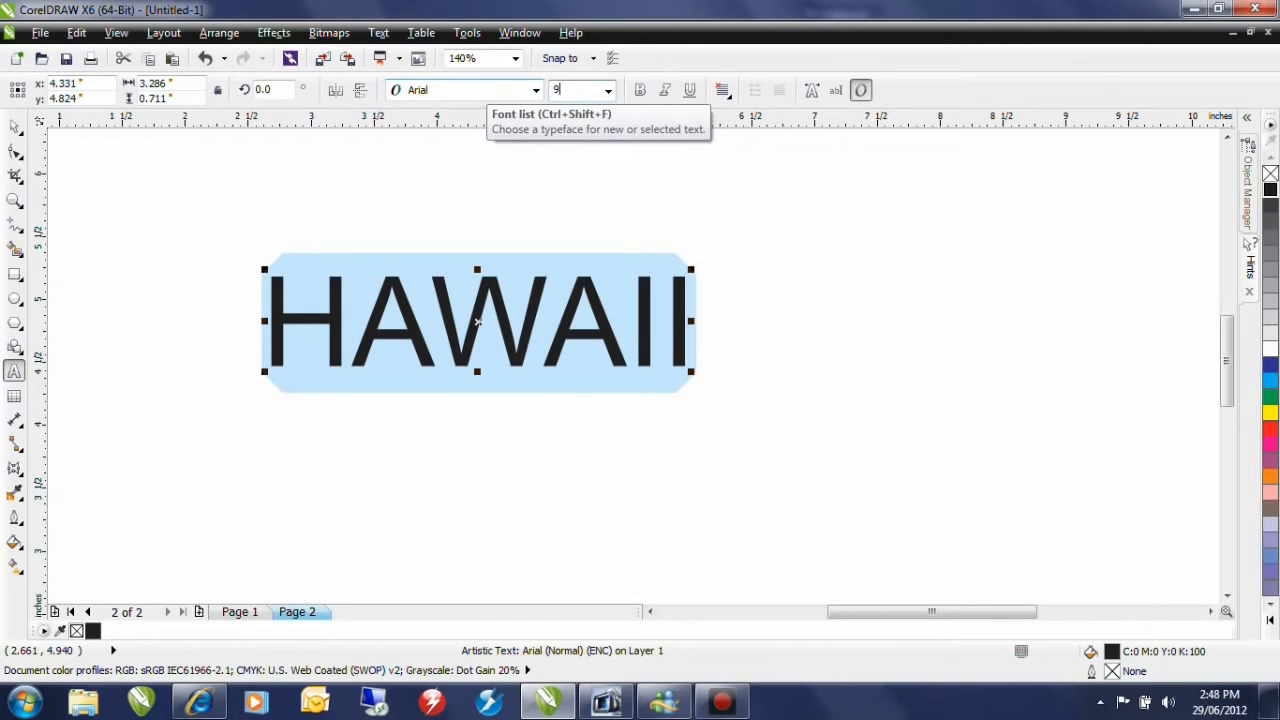
type("90 pt")
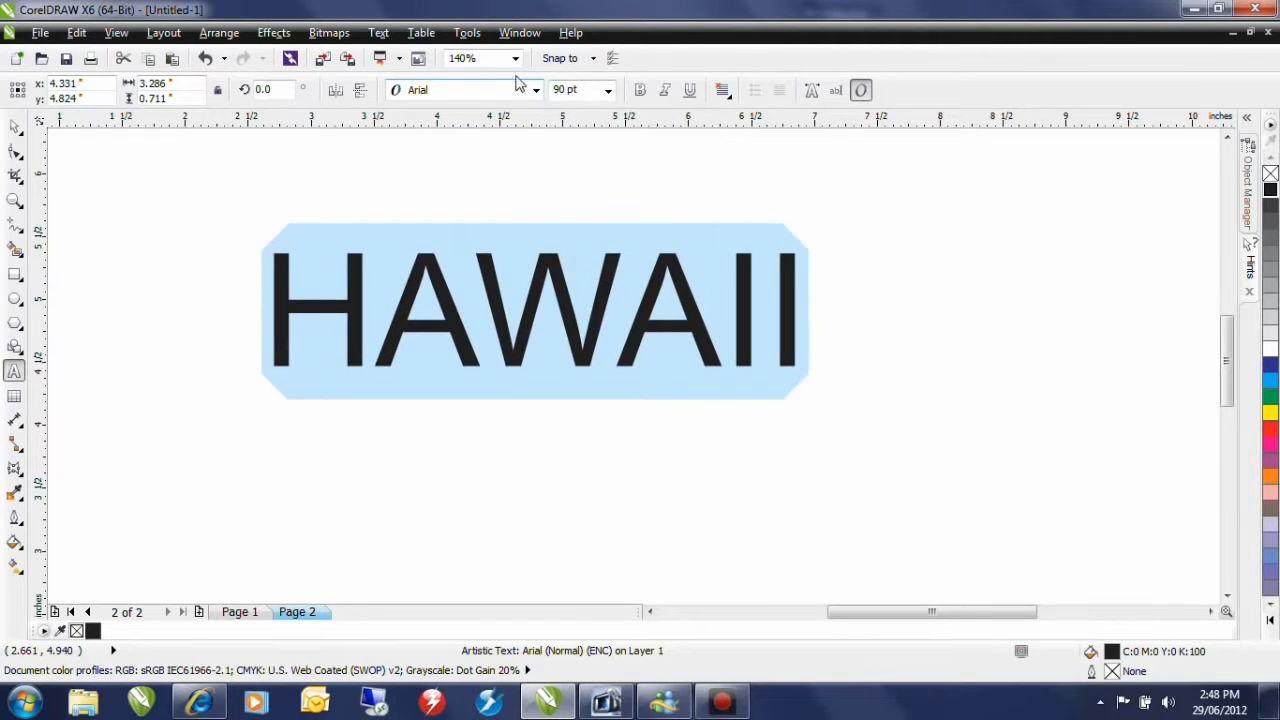
left_click(536, 90)
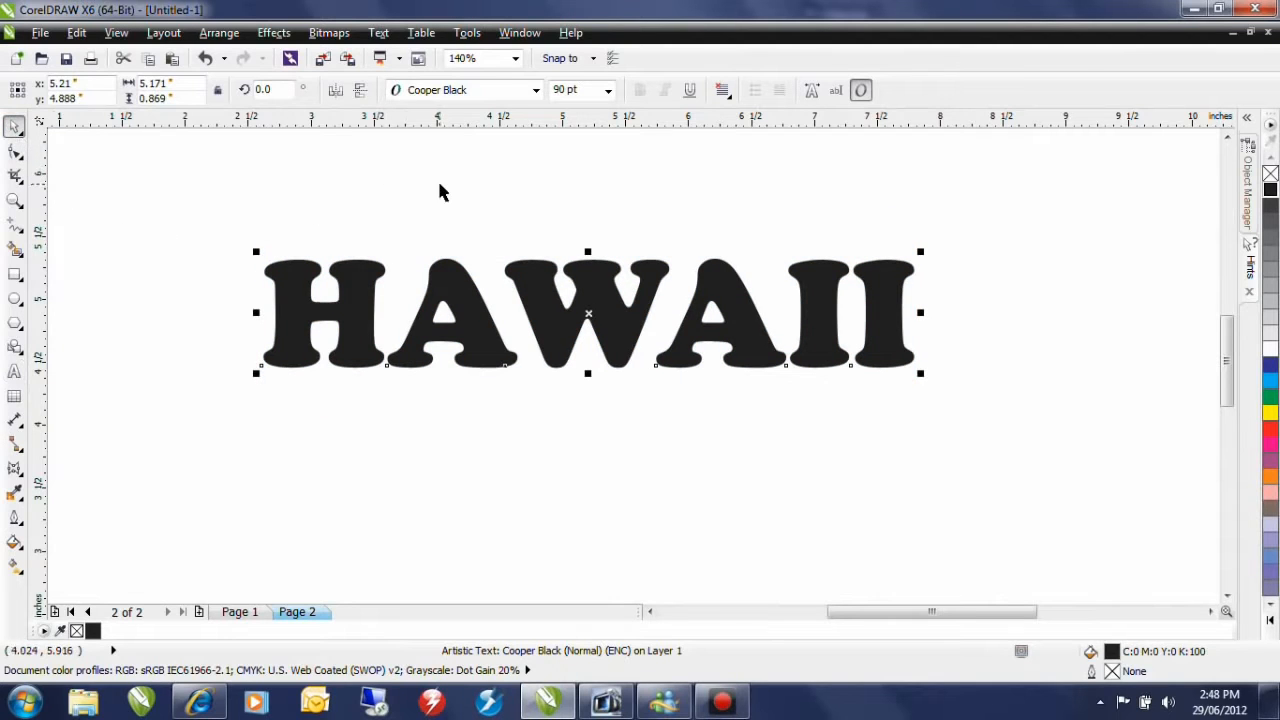
Import beach-scene-pic1.jpg from the File menu ready to place on the page.
left_click(695, 182)
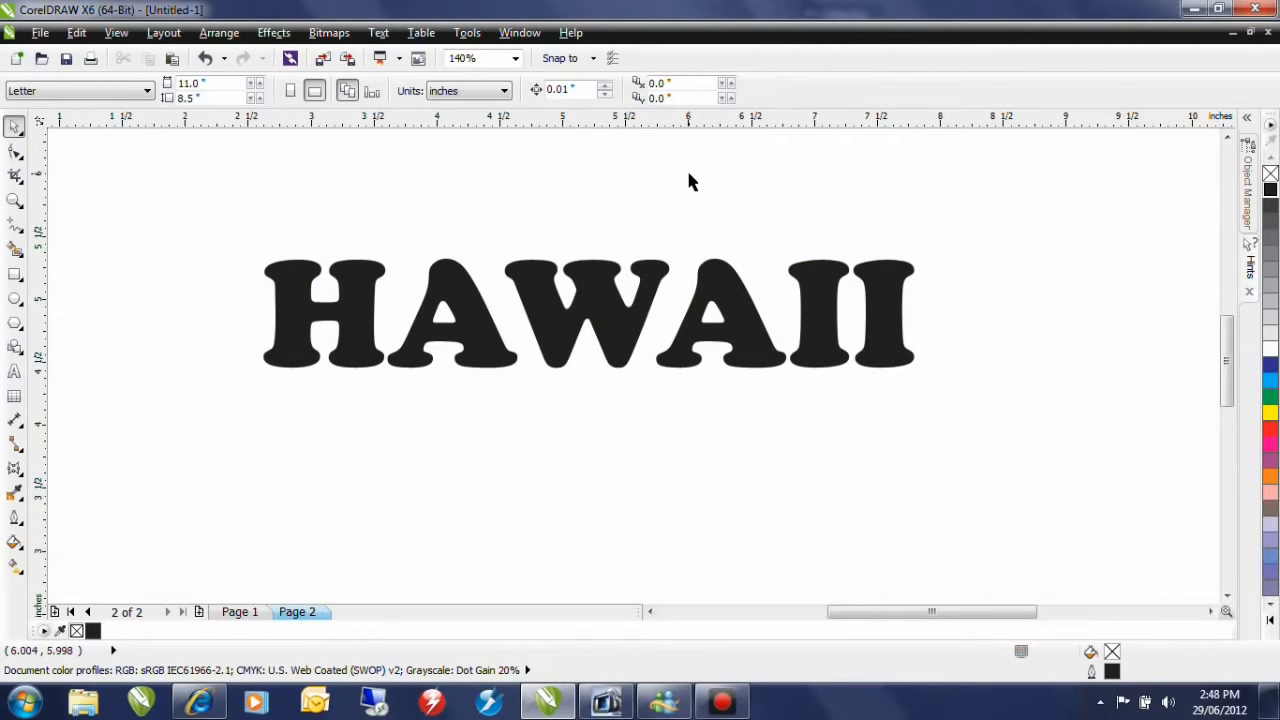
mouse_move(562, 165)
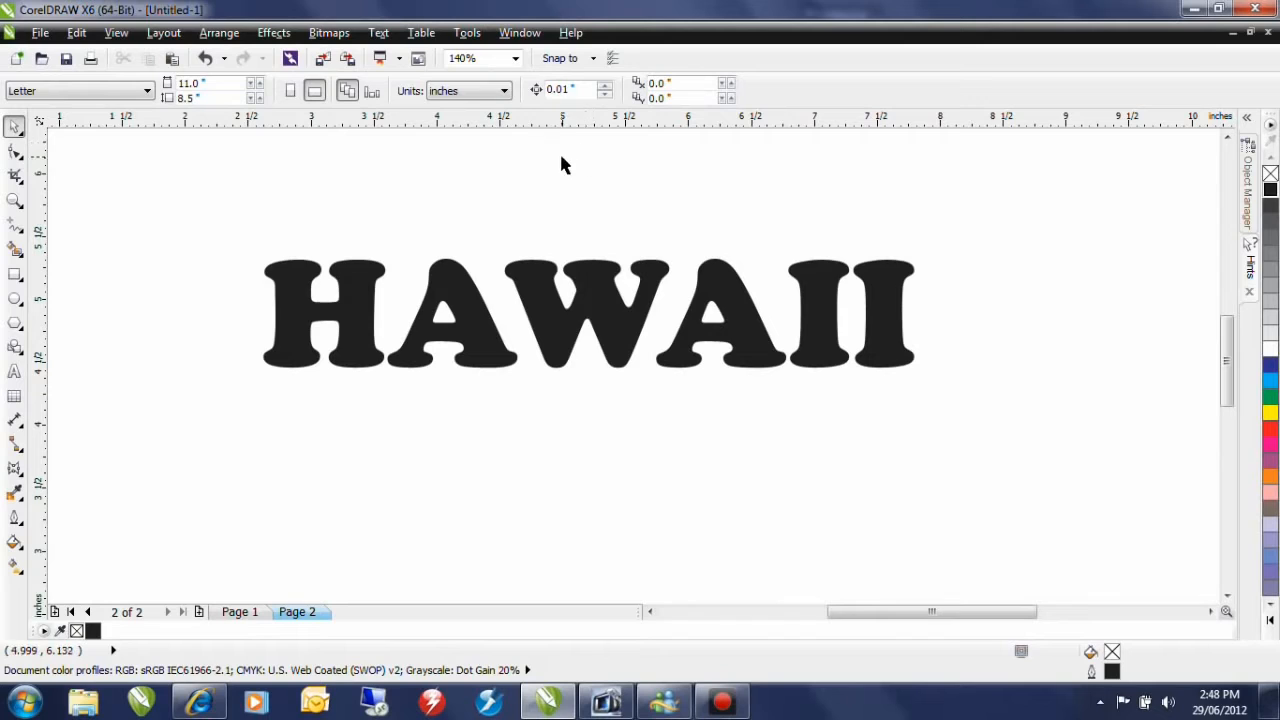
mouse_move(583, 265)
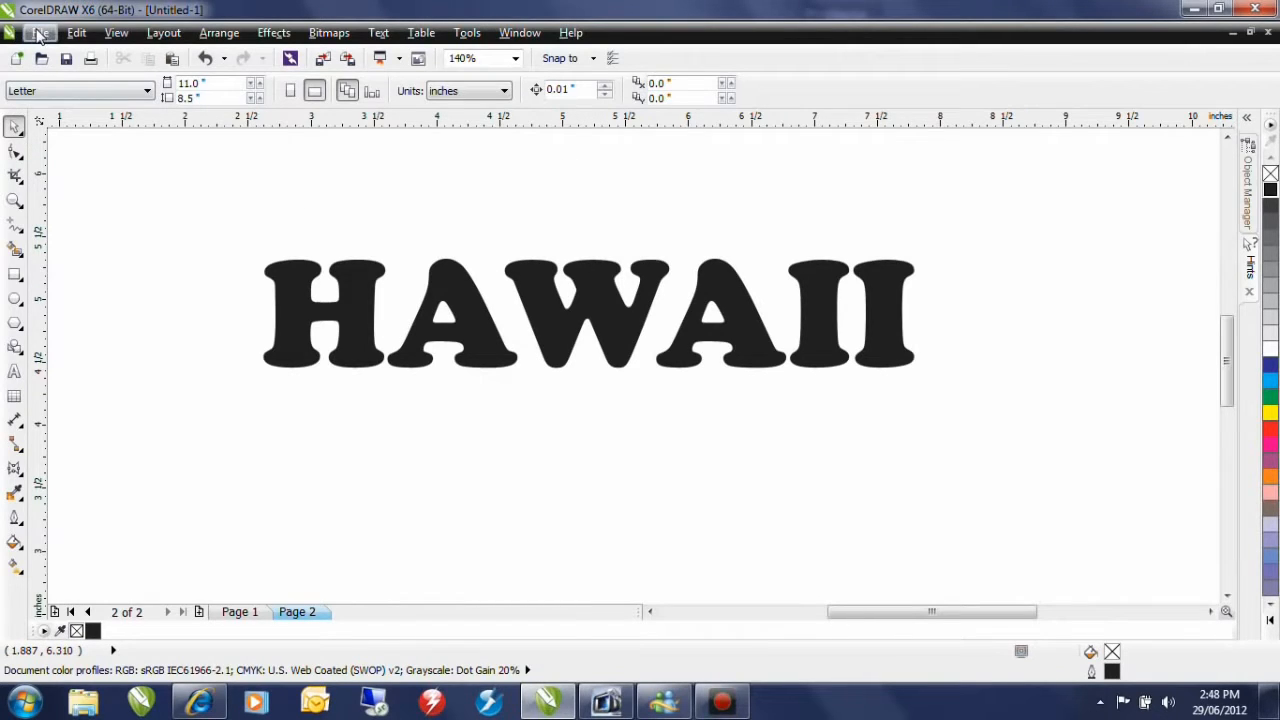
left_click(41, 32)
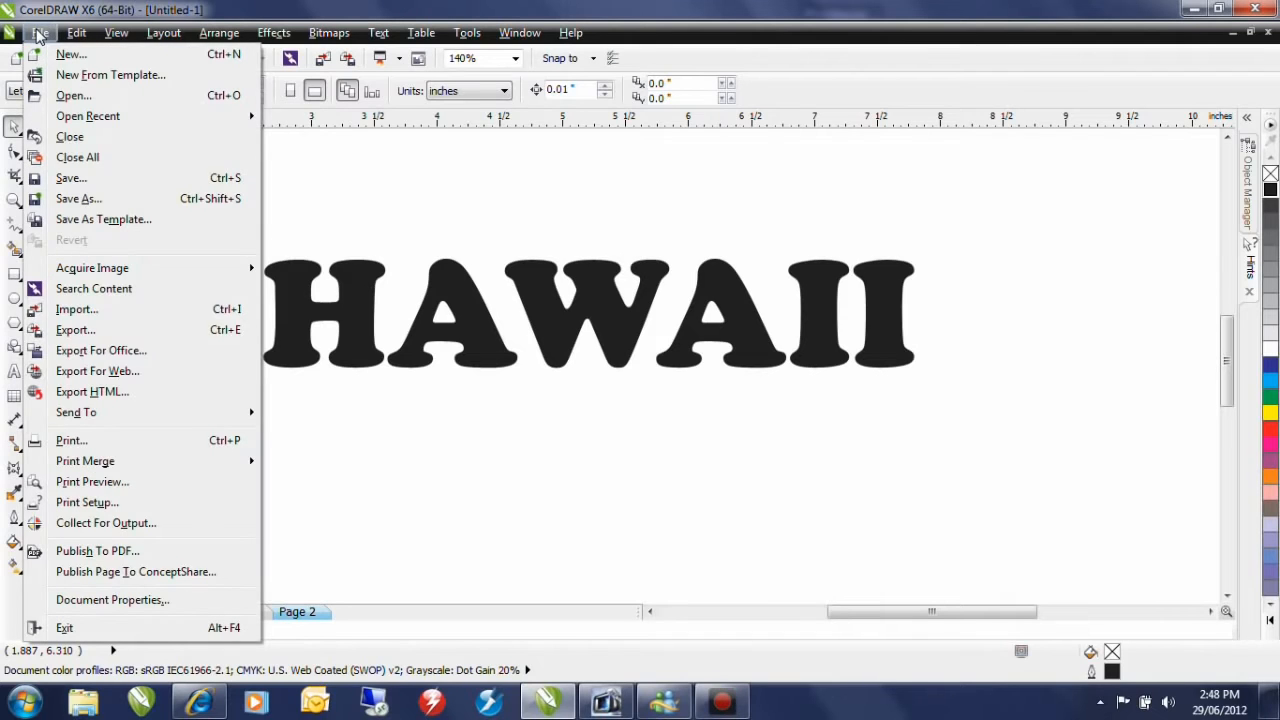
mouse_move(78, 309)
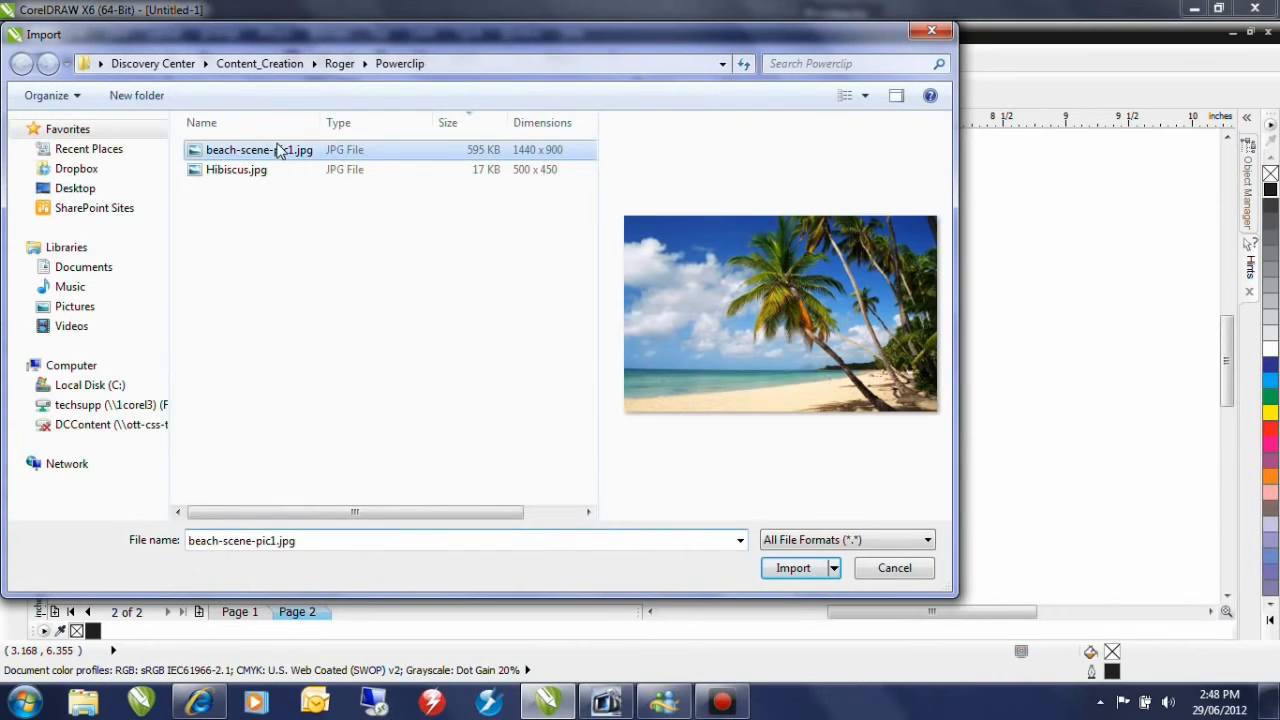
left_click(793, 567)
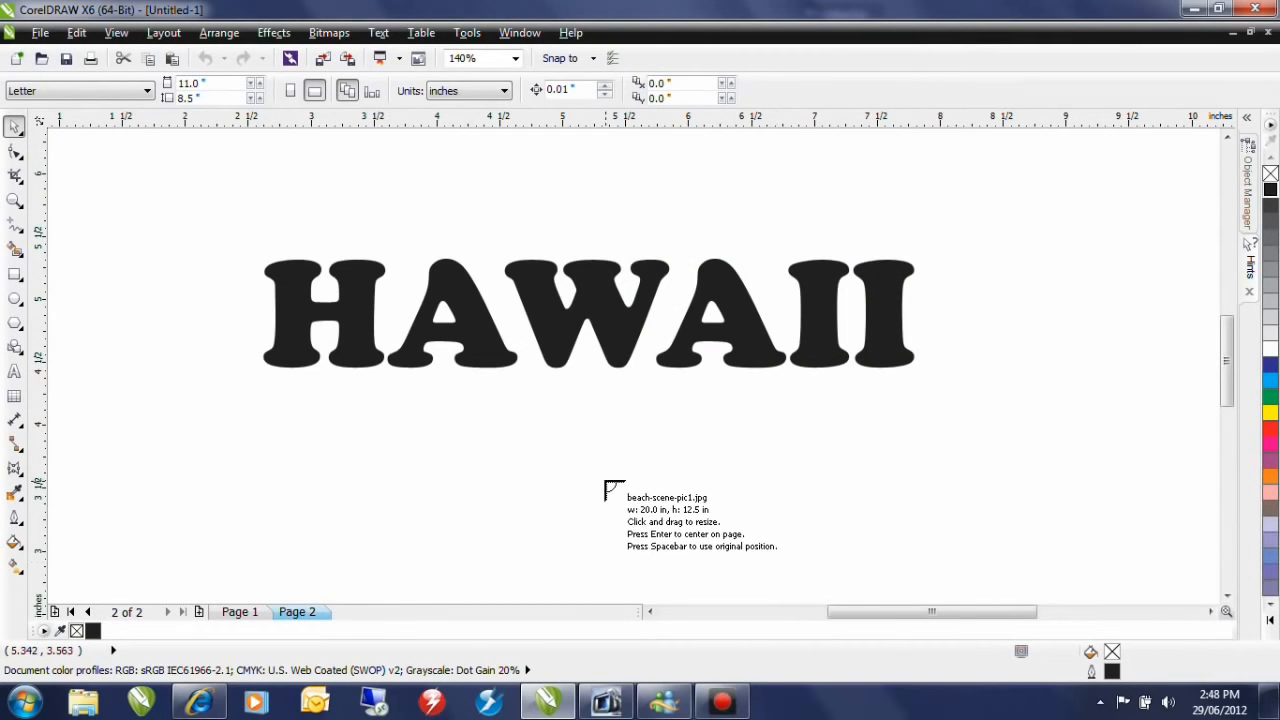
mouse_move(660, 487)
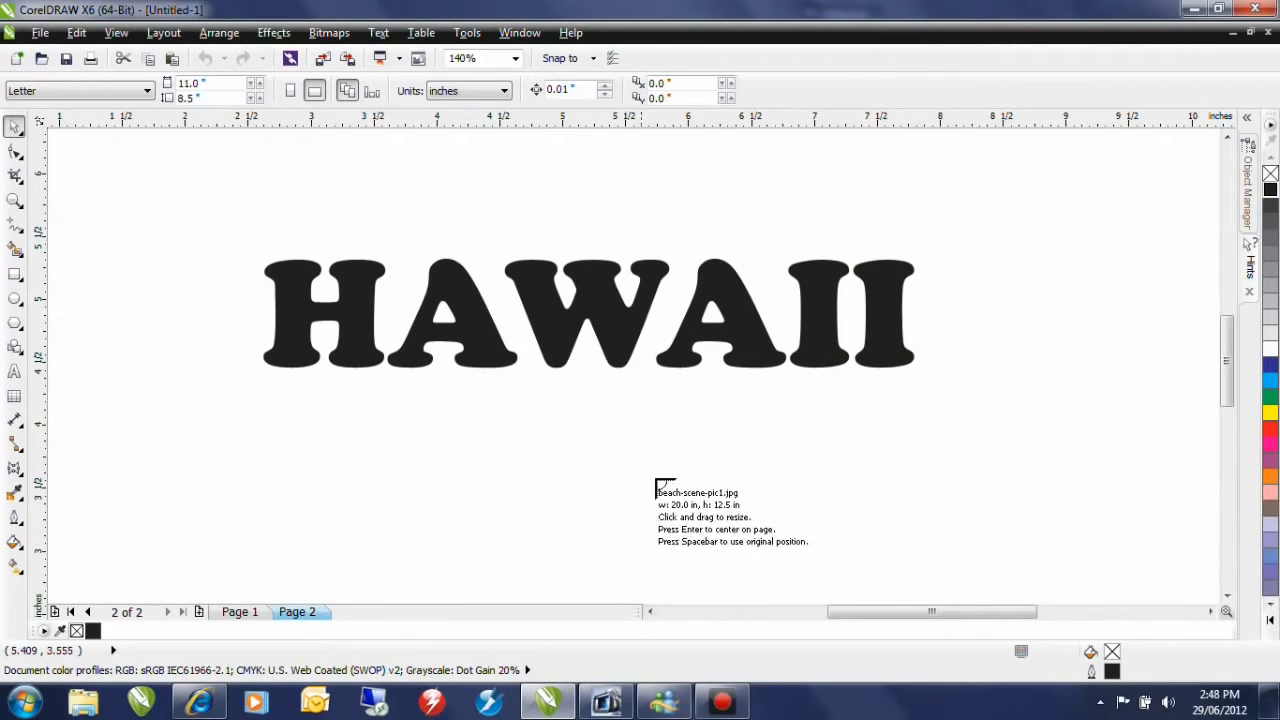
mouse_move(240, 200)
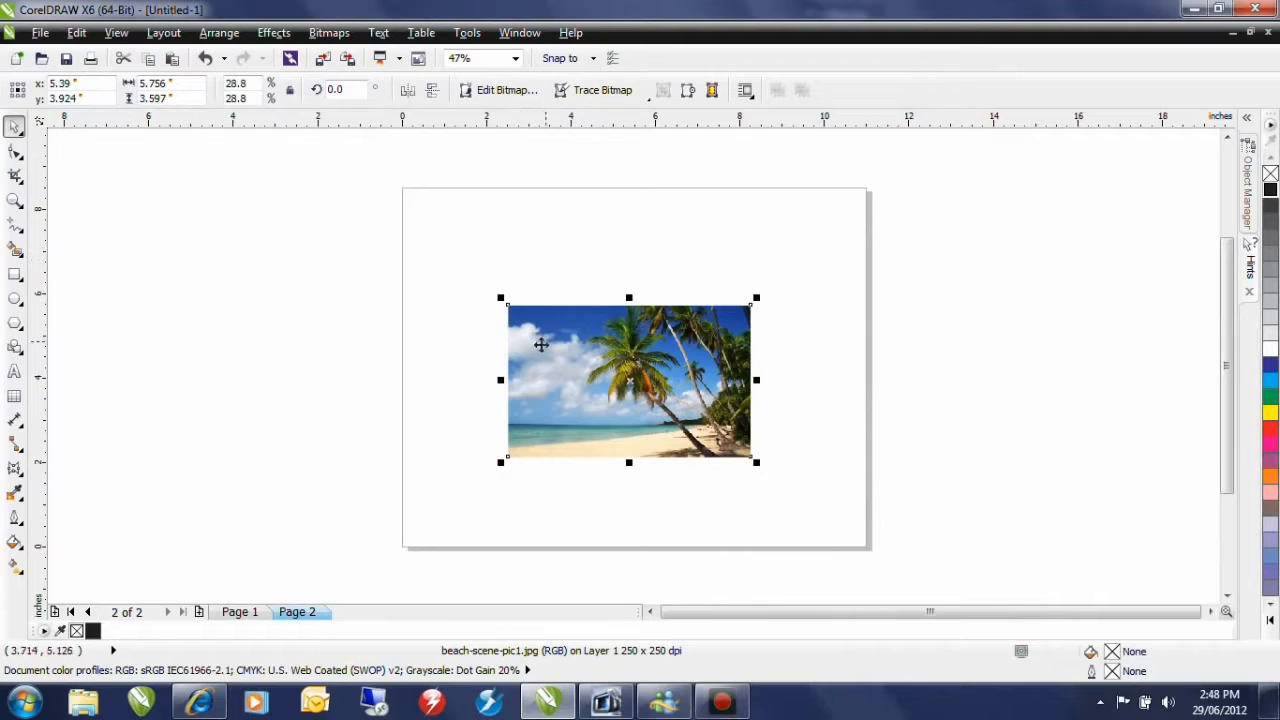
PowerClip the beach photo inside the HAWAII lettering via Effects > PowerClip.
left_click_drag(628, 380, 883, 380)
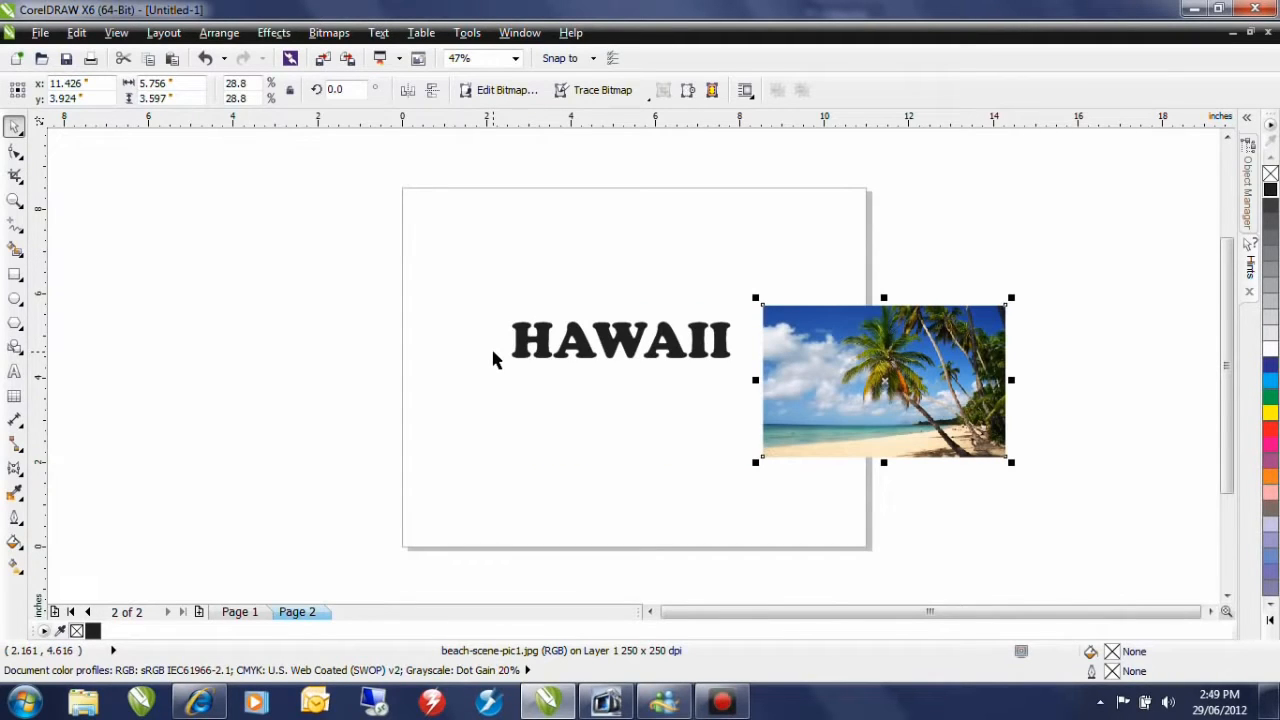
mouse_move(823, 363)
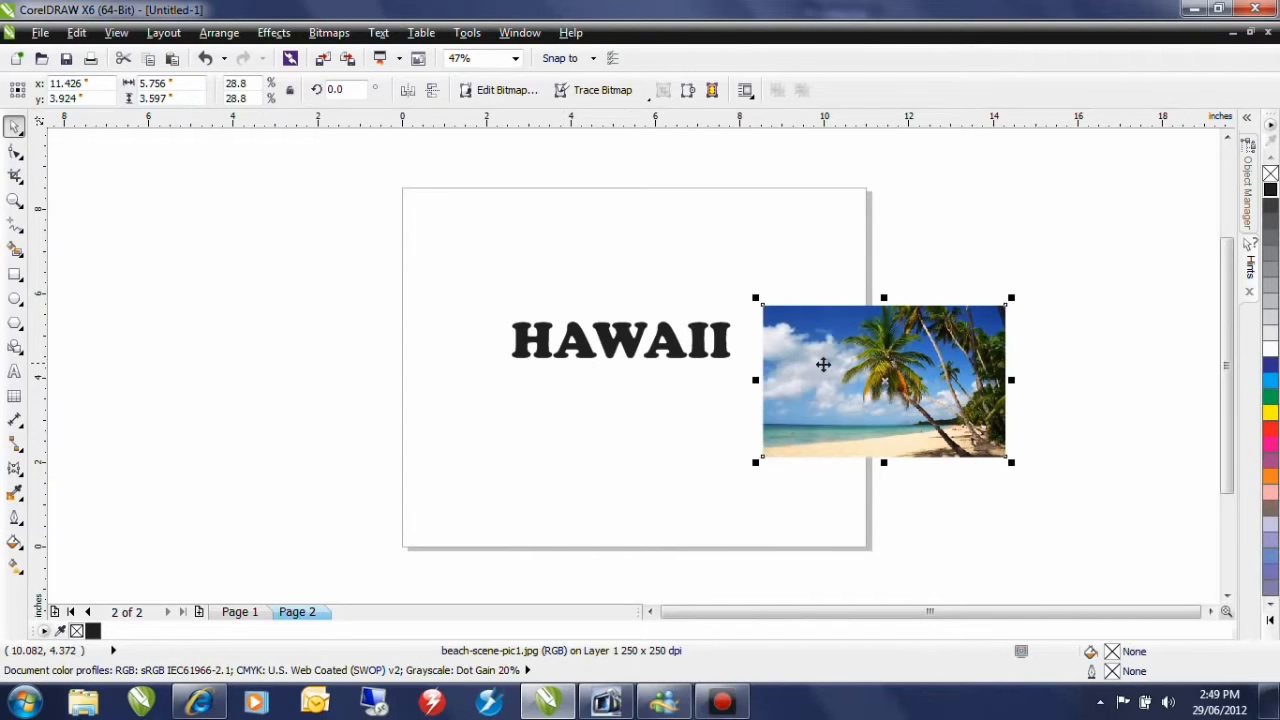
mouse_move(385, 280)
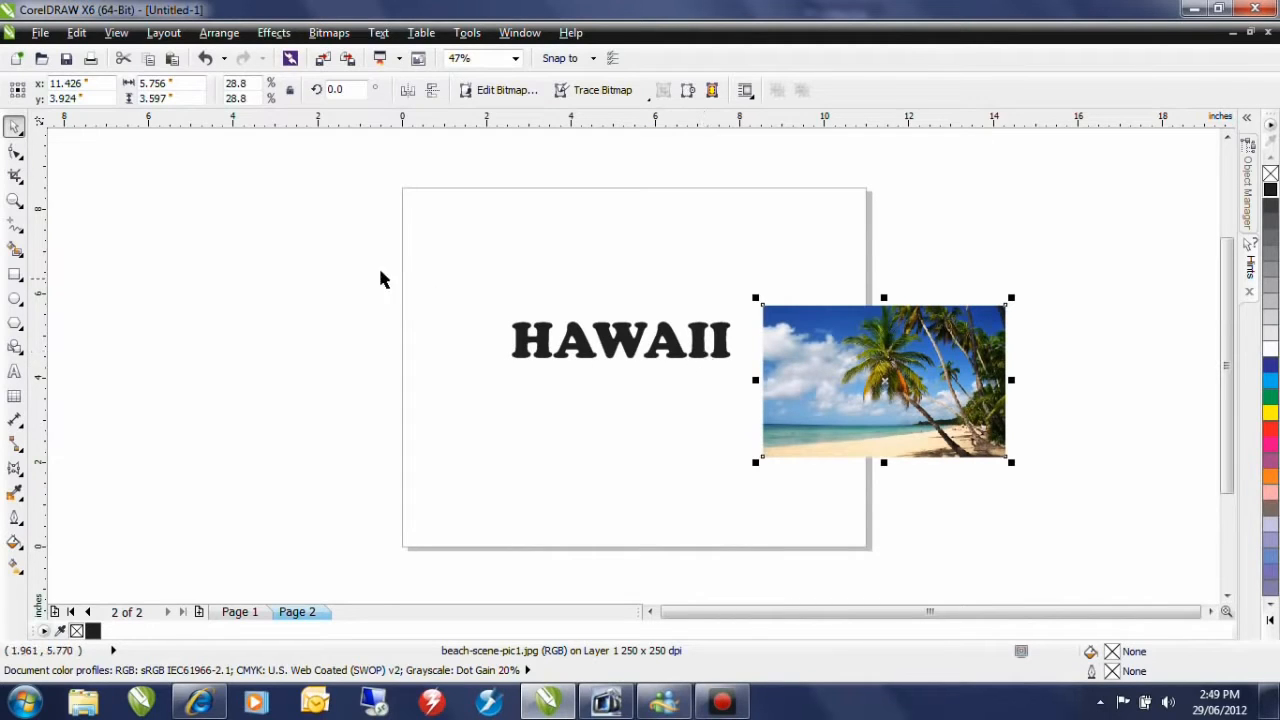
left_click(273, 33)
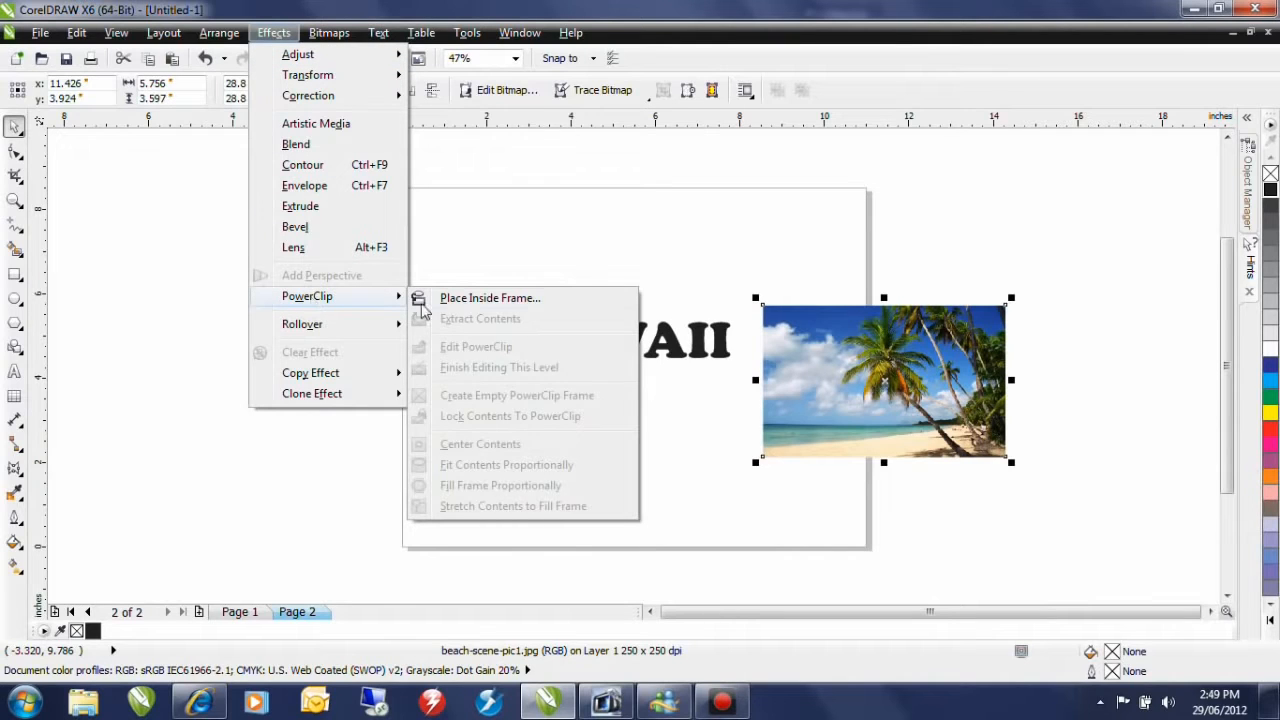
mouse_move(460, 305)
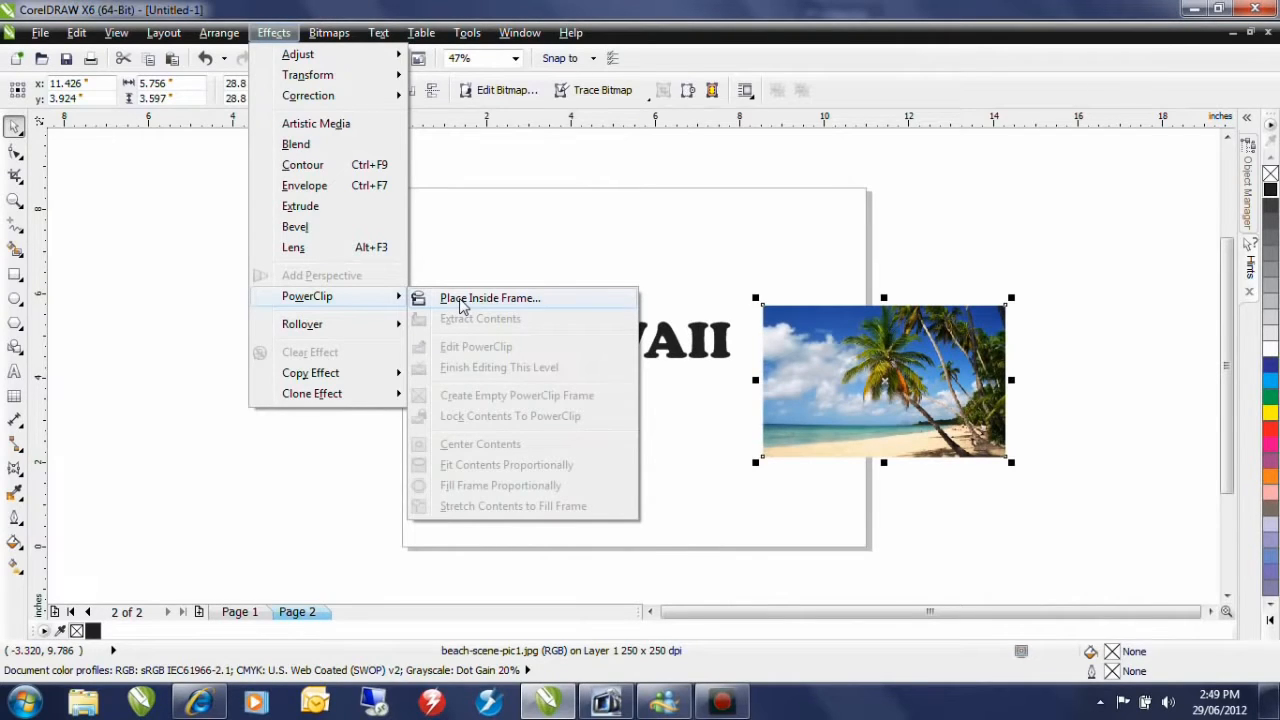
left_click(489, 298)
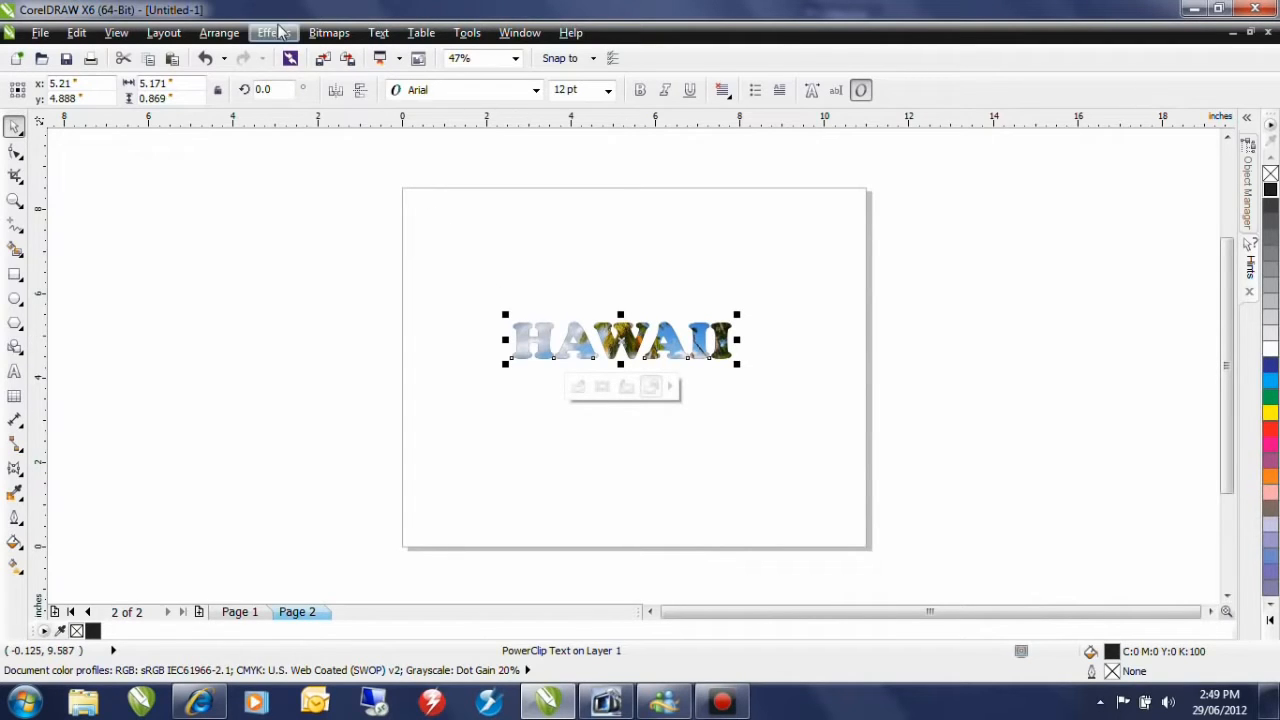
Edit the PowerClip contents and select the beach photo to scale it down.
left_click(273, 33)
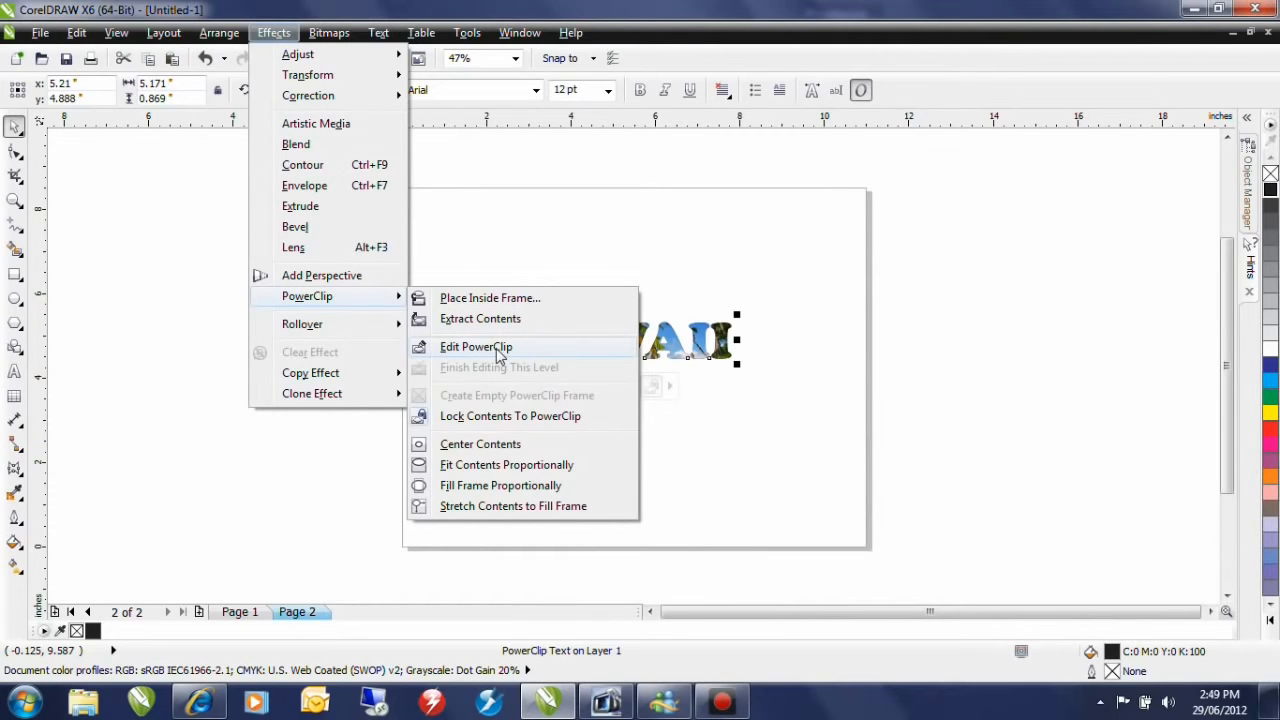
left_click(476, 346)
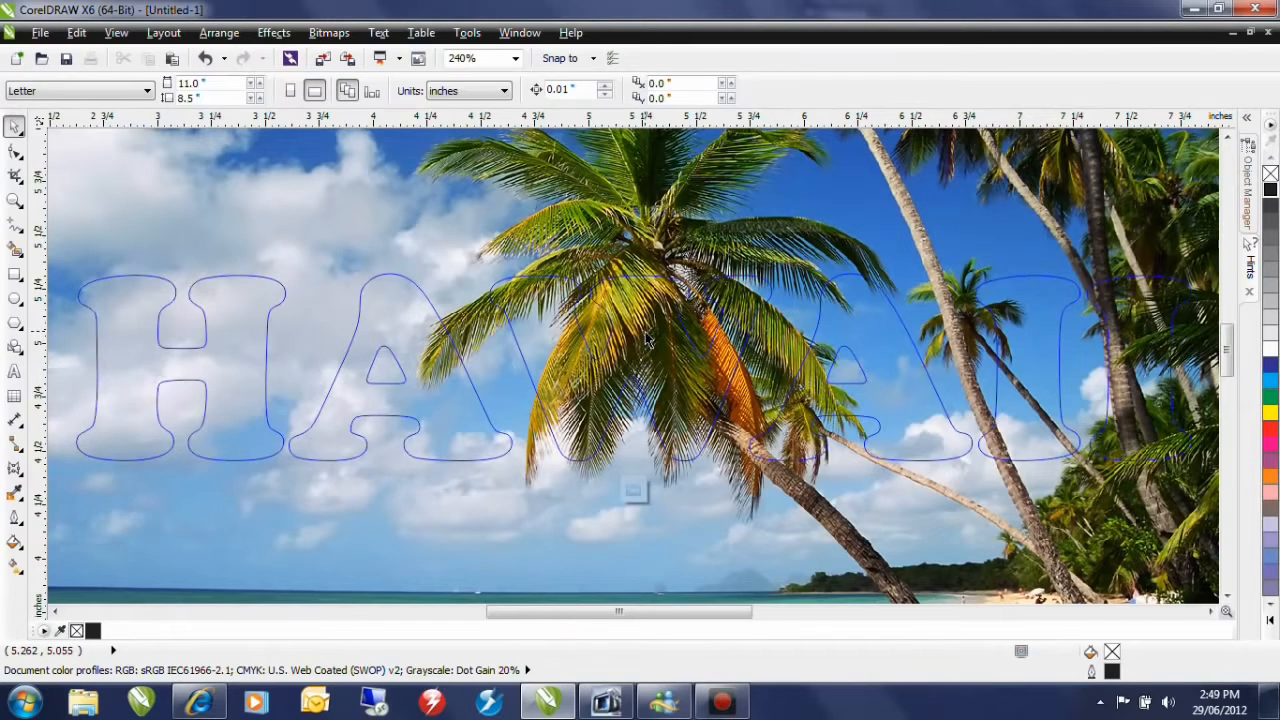
scroll("down", 3)
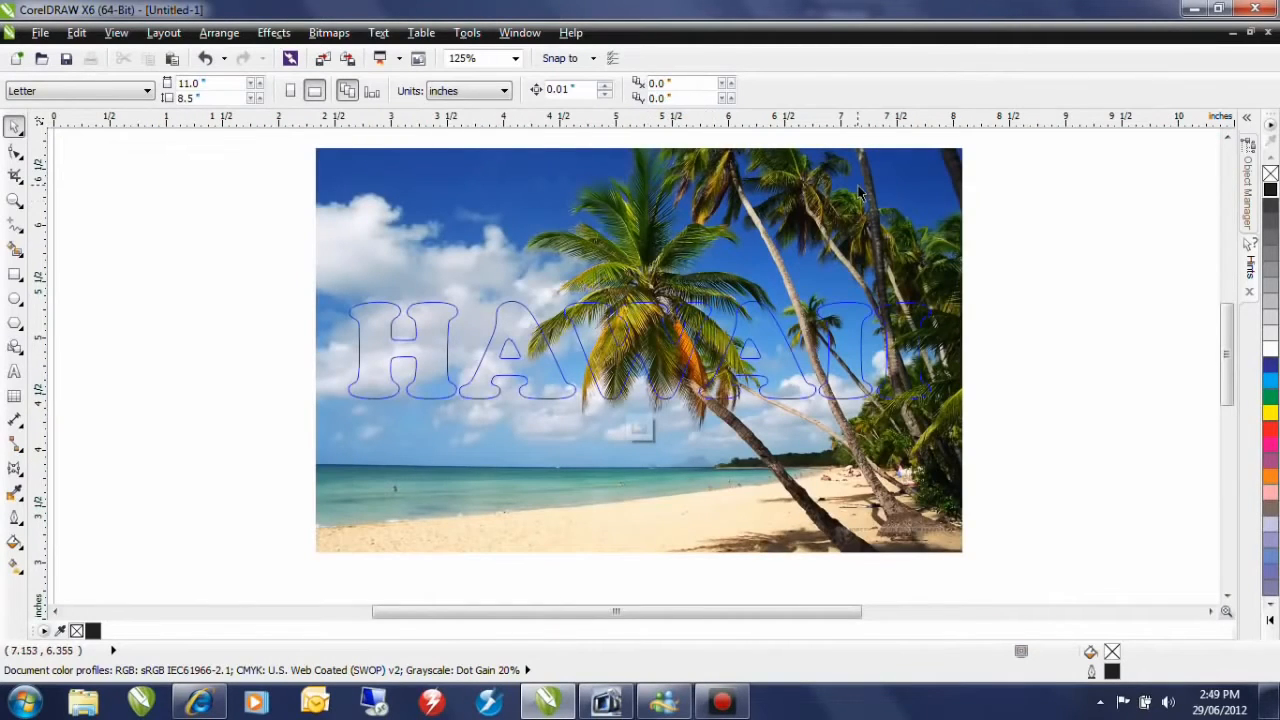
left_click(638, 350)
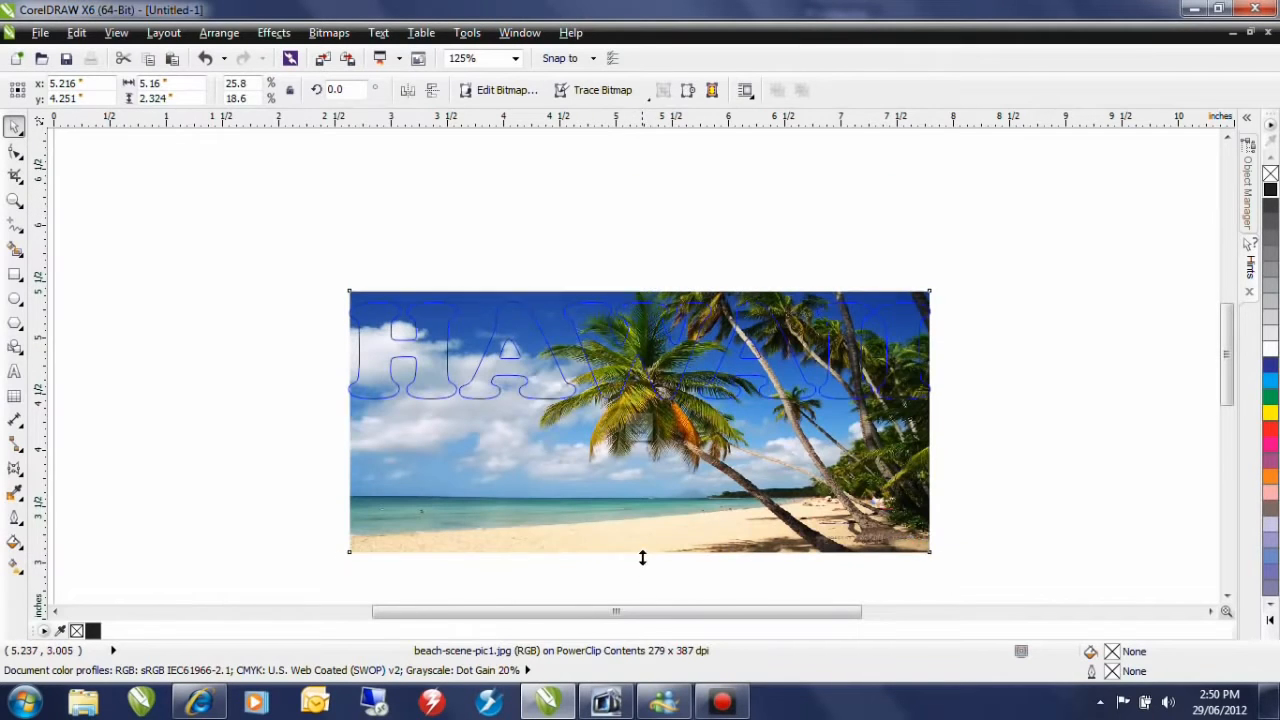
Squash the beach photo to the letters' height and finish editing the PowerClip.
left_click_drag(643, 551, 639, 417)
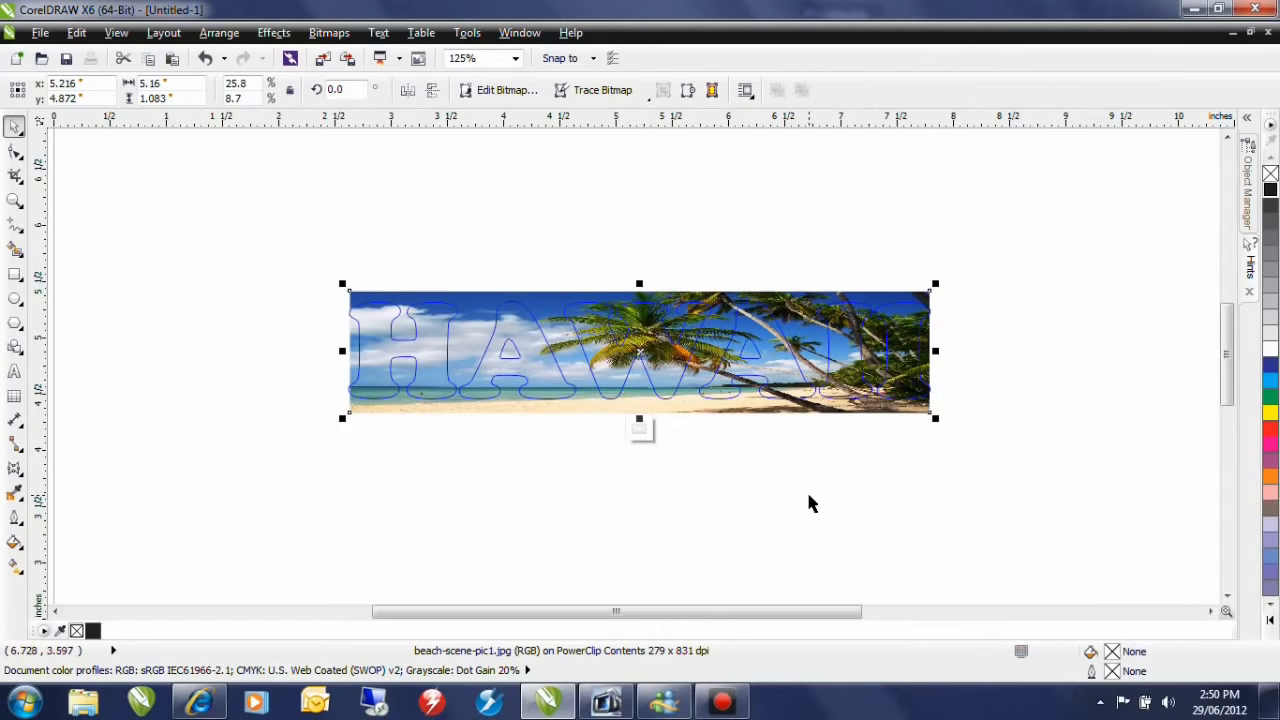
mouse_move(697, 530)
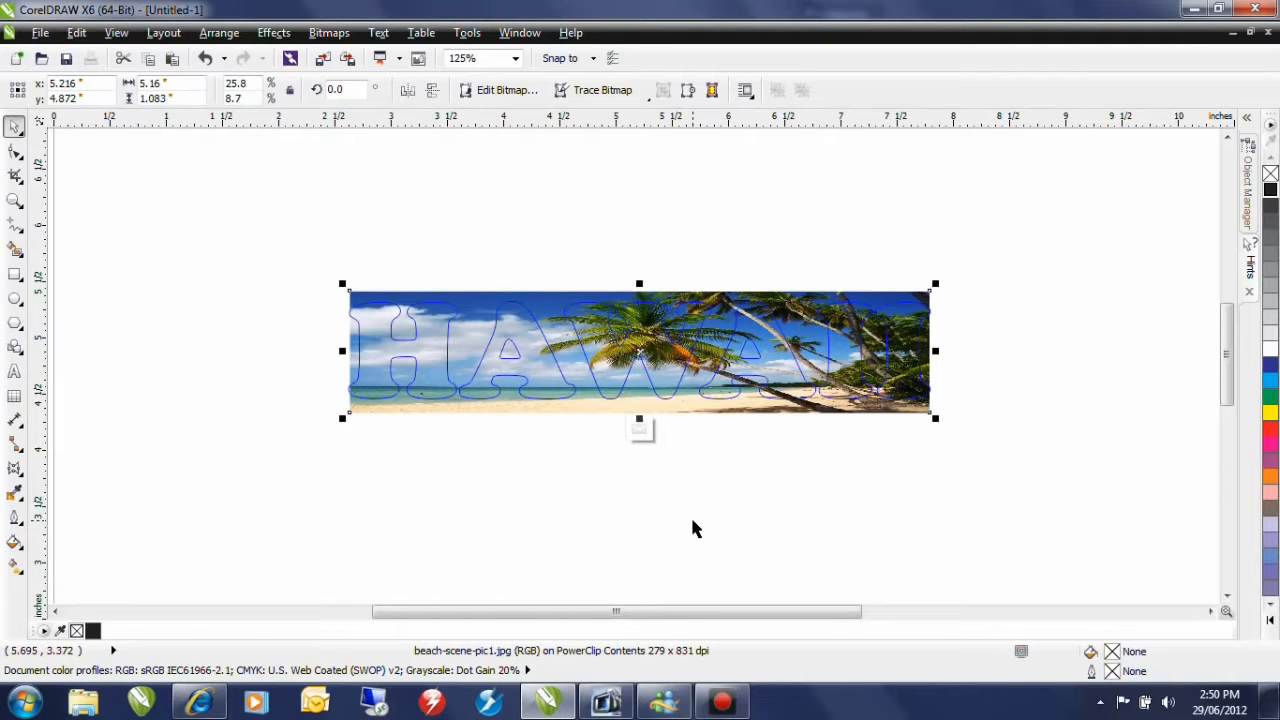
left_click(297, 611)
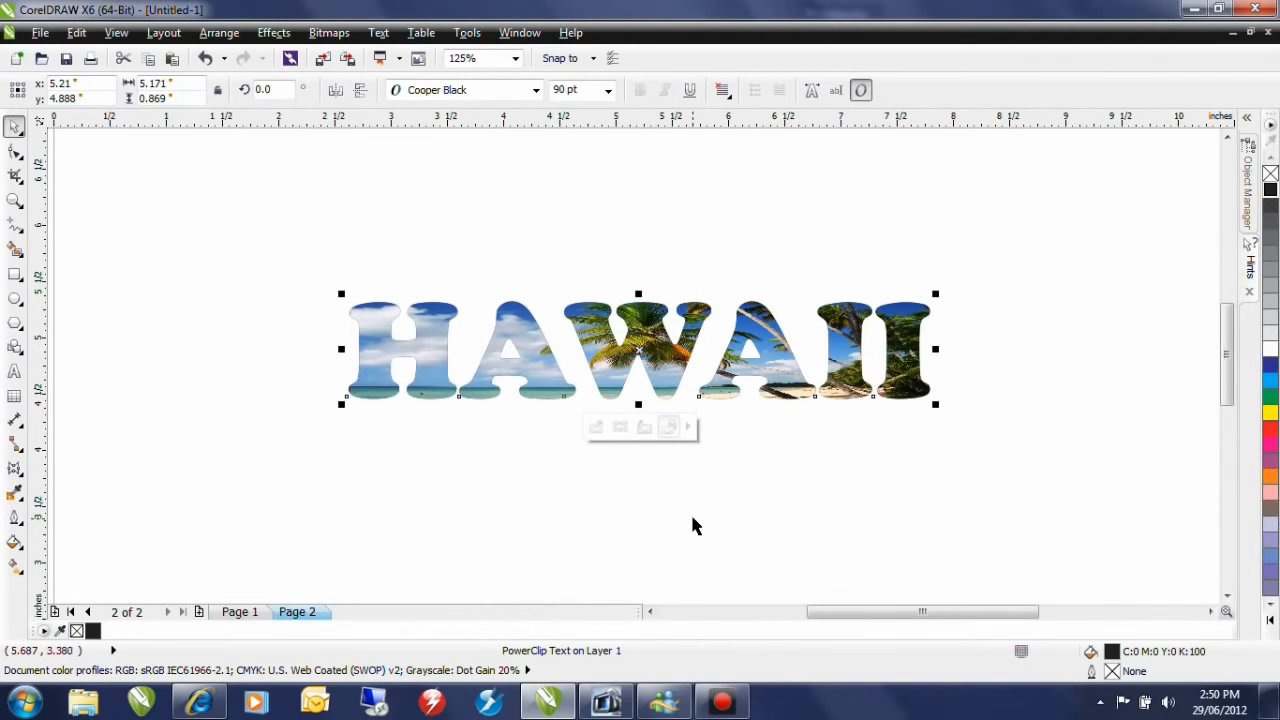
mouse_move(688, 527)
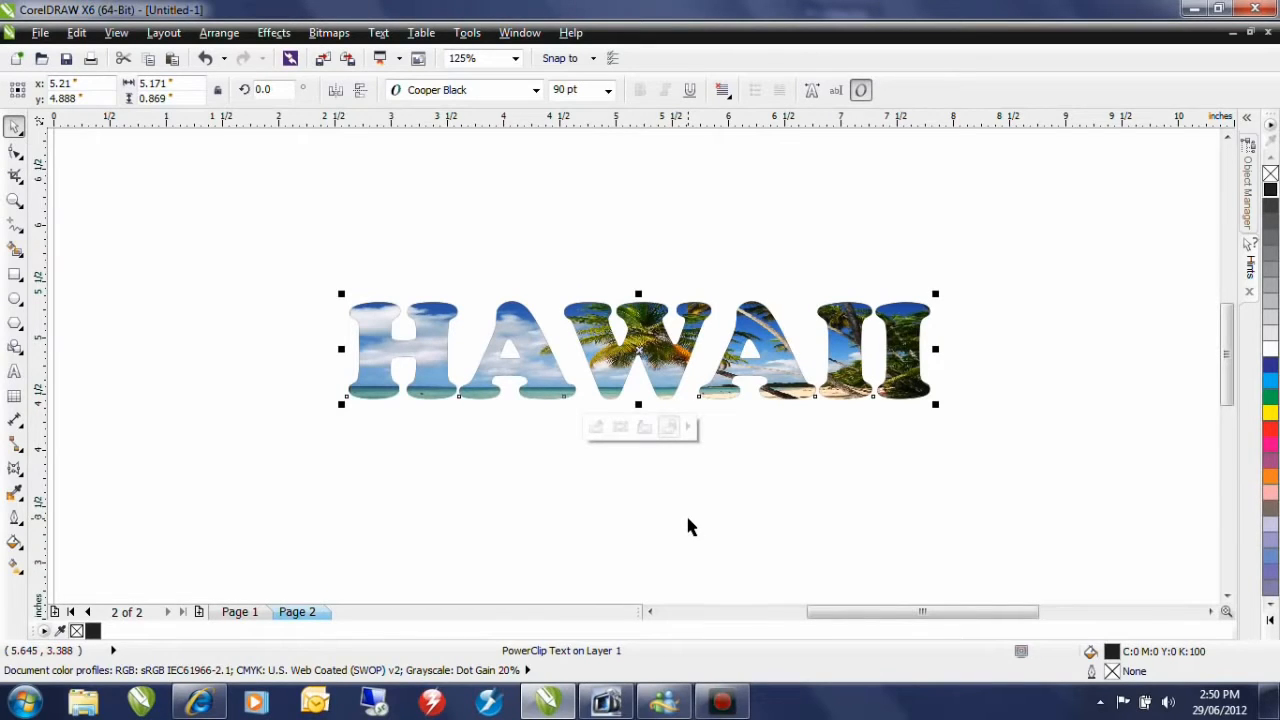
mouse_move(323, 58)
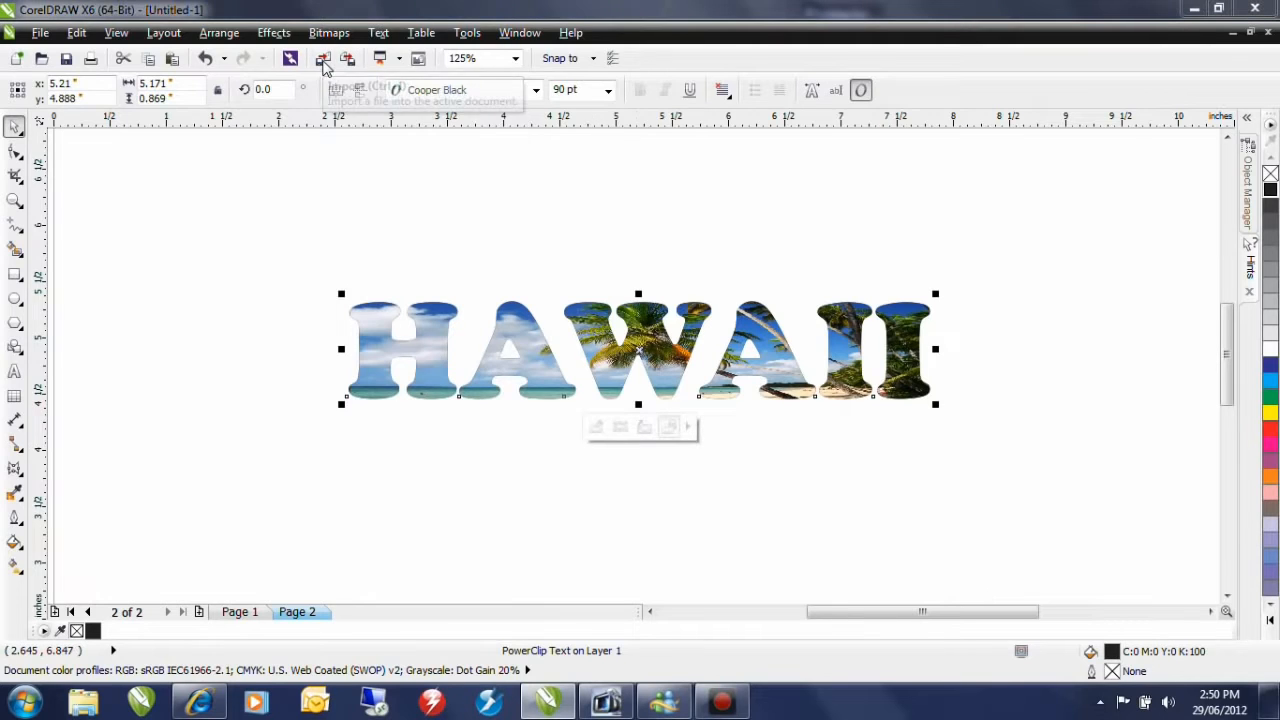
Import Hibiscus.jpg and place it over the H of HAWAII.
left_click(322, 58)
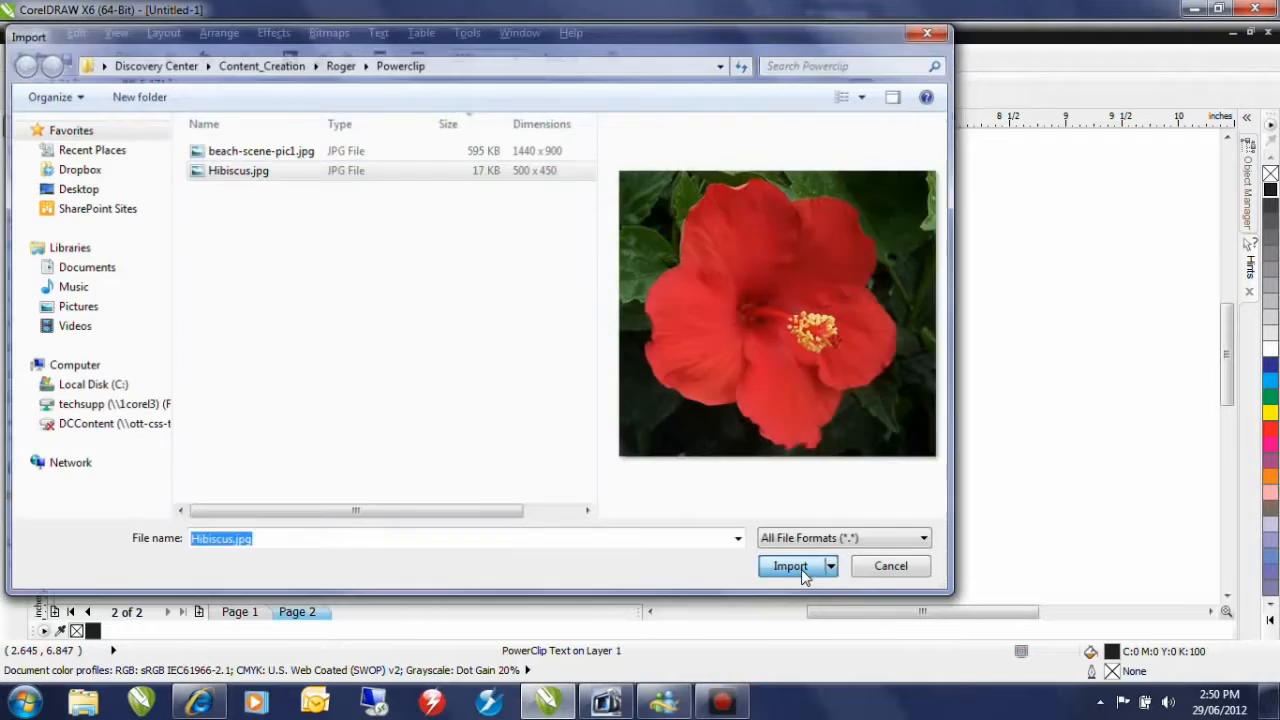
left_click(790, 566)
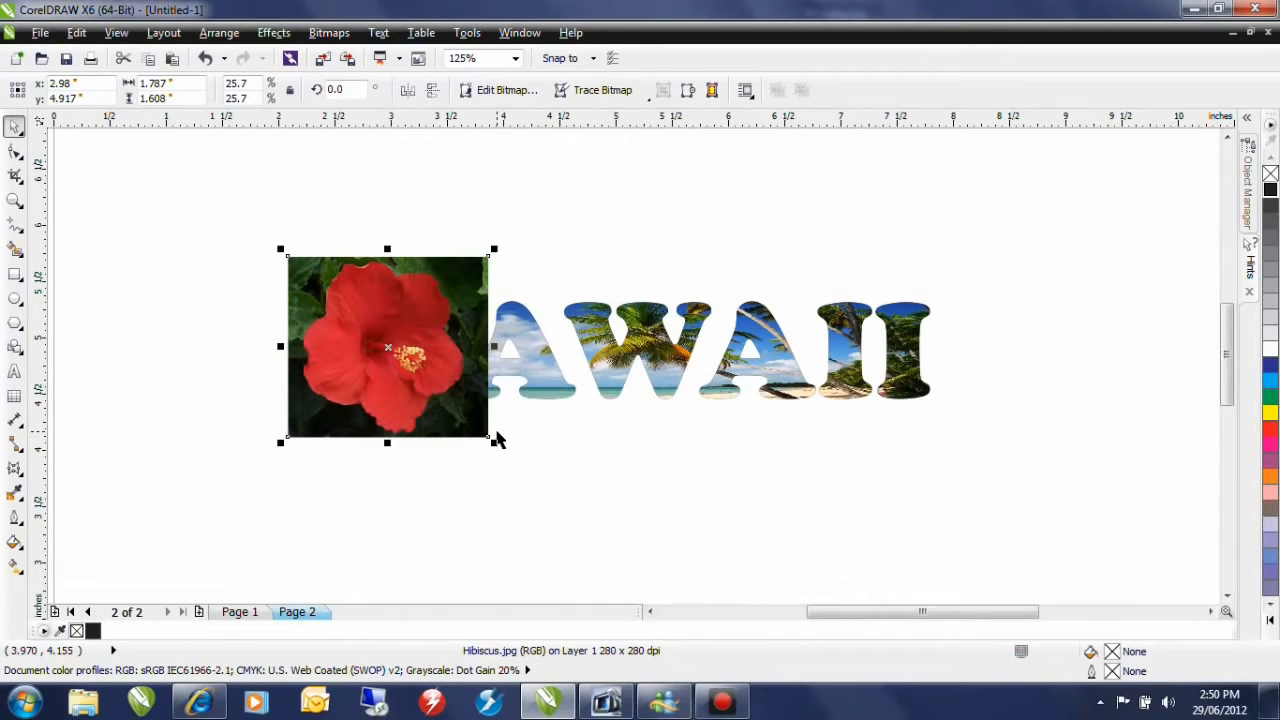
mouse_move(495, 428)
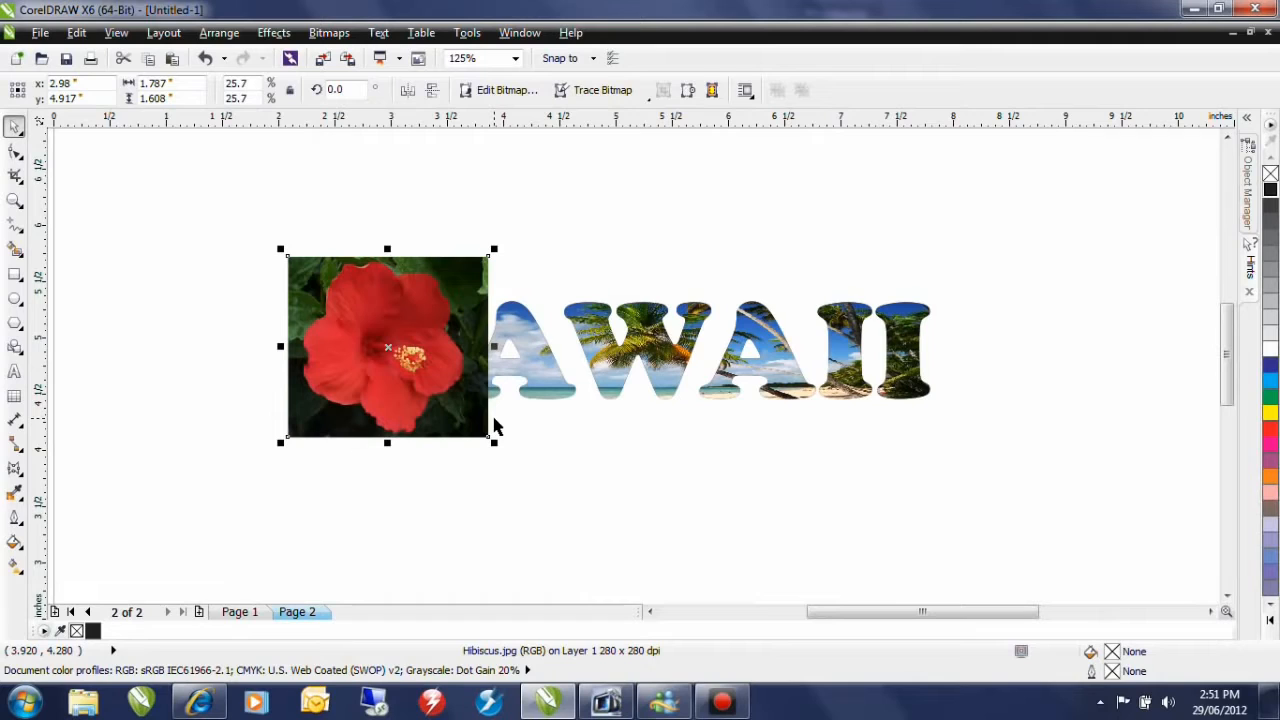
mouse_move(507, 89)
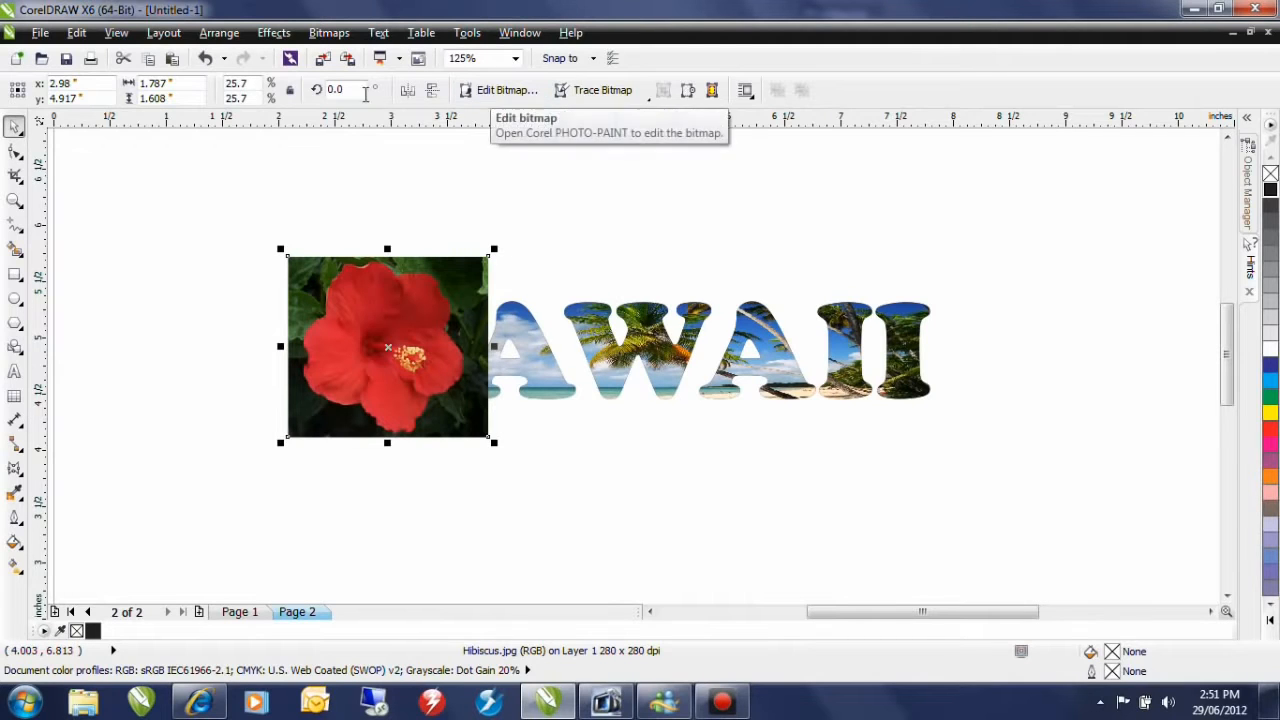
mouse_move(462, 273)
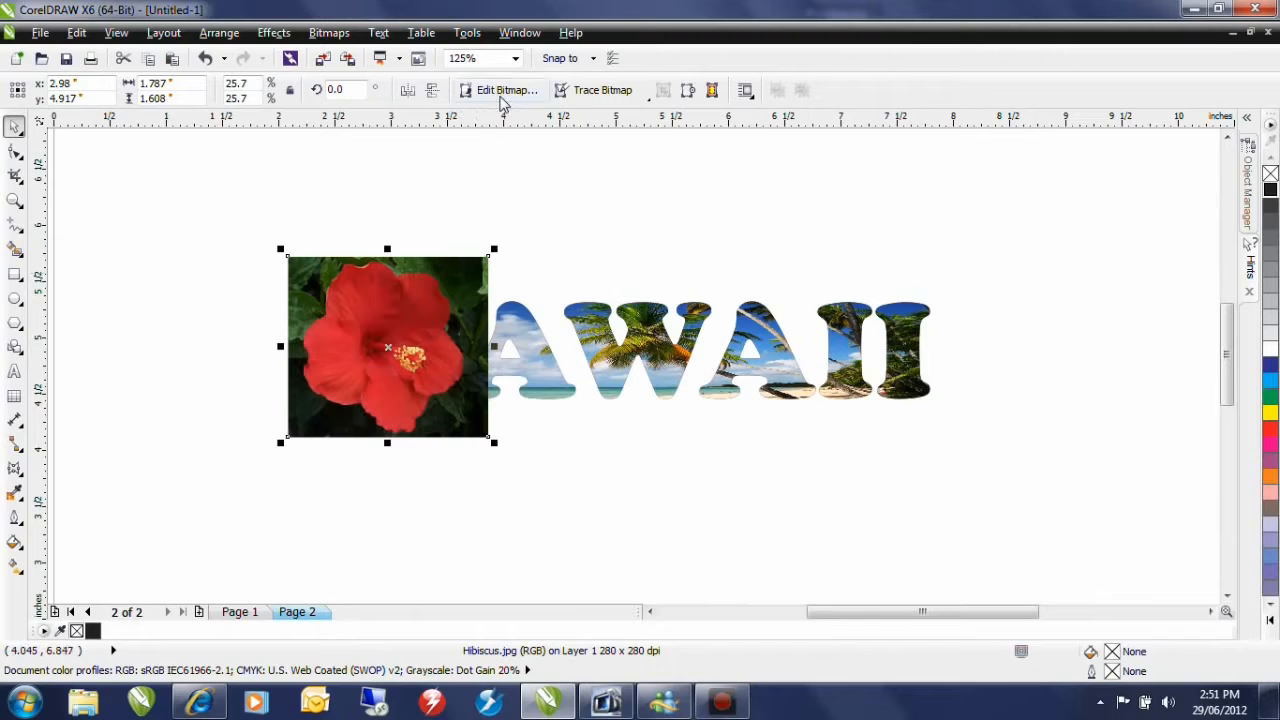
Edit the hibiscus bitmap in PHOTO-PAINT and start Image > Cutout Lab.
left_click(506, 90)
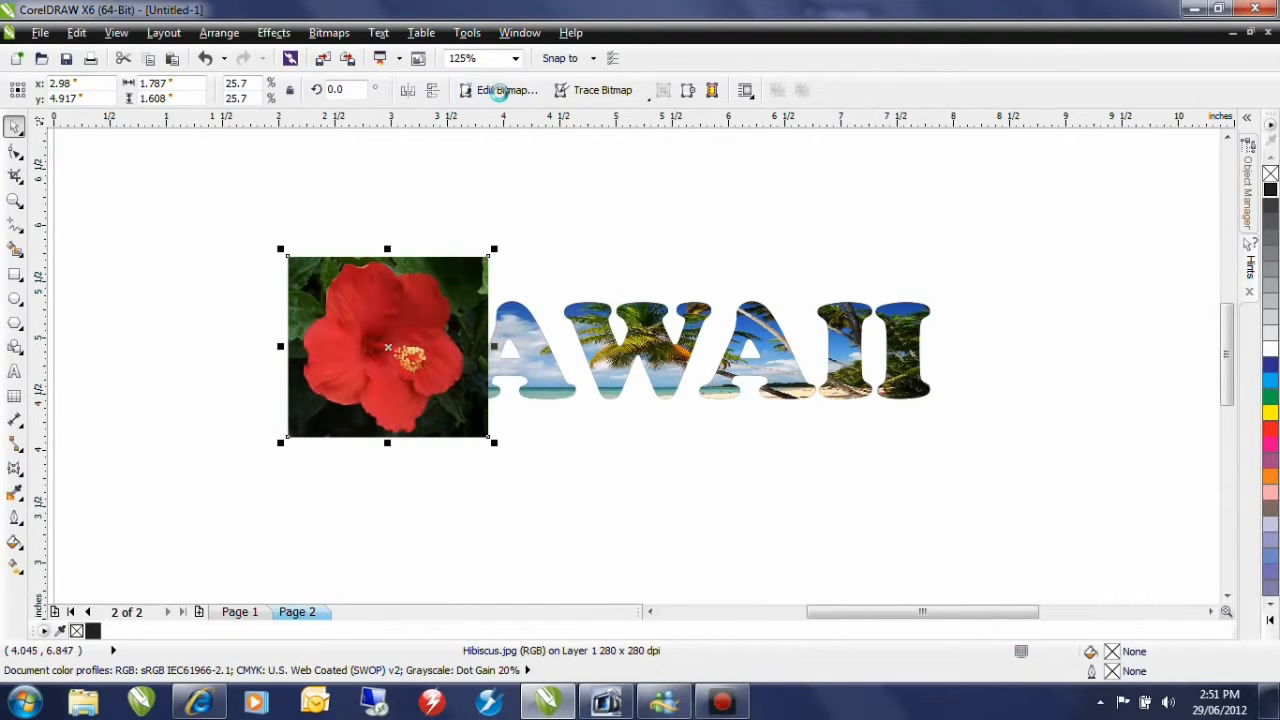
left_click(507, 90)
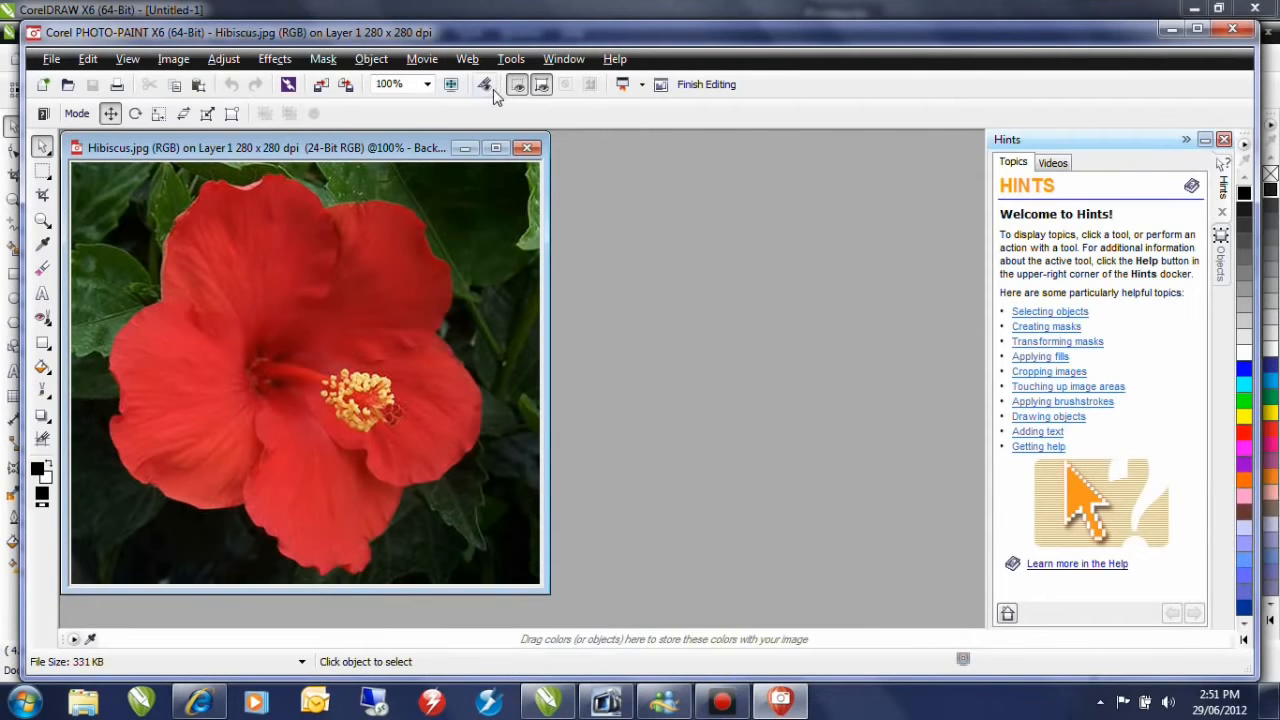
mouse_move(485, 84)
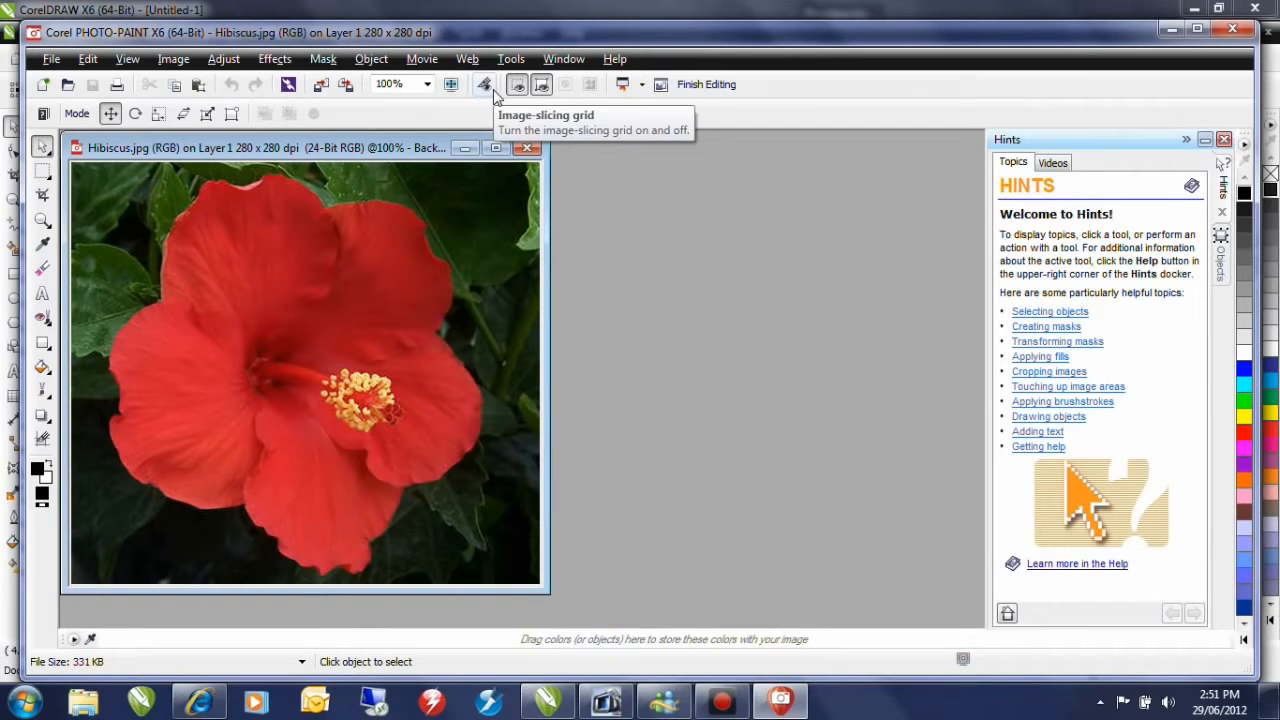
left_click(173, 58)
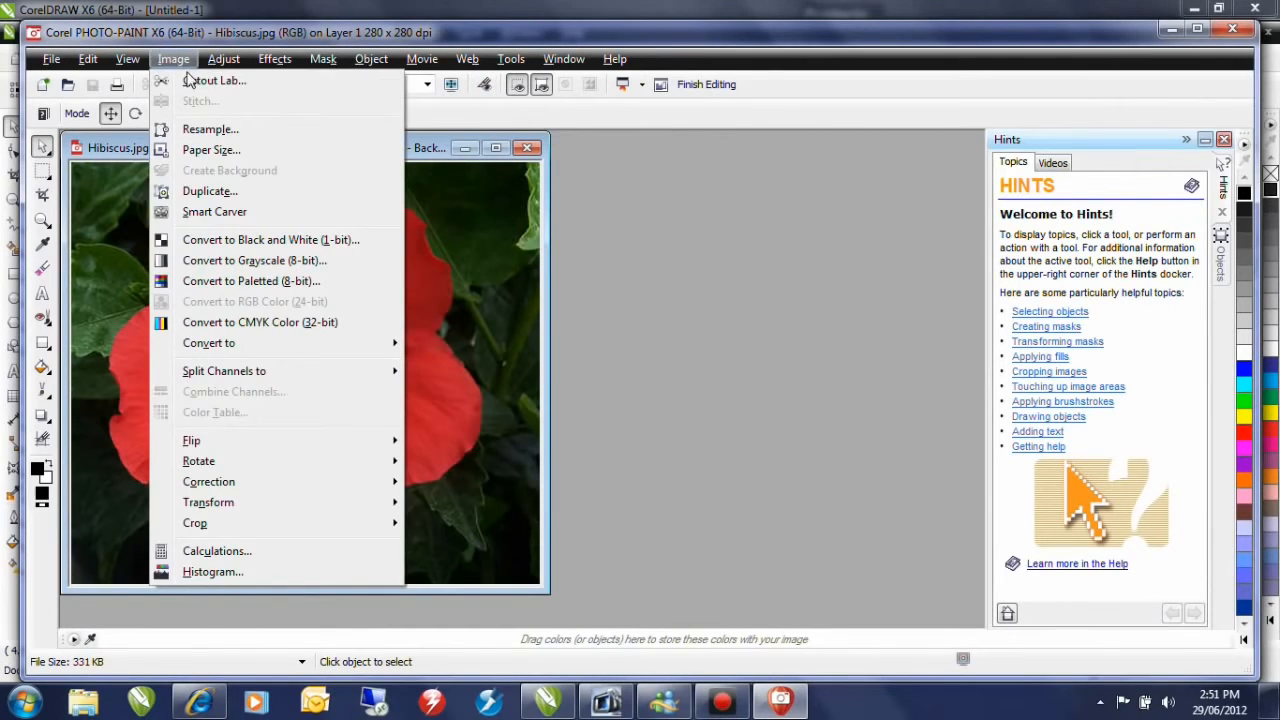
left_click(215, 80)
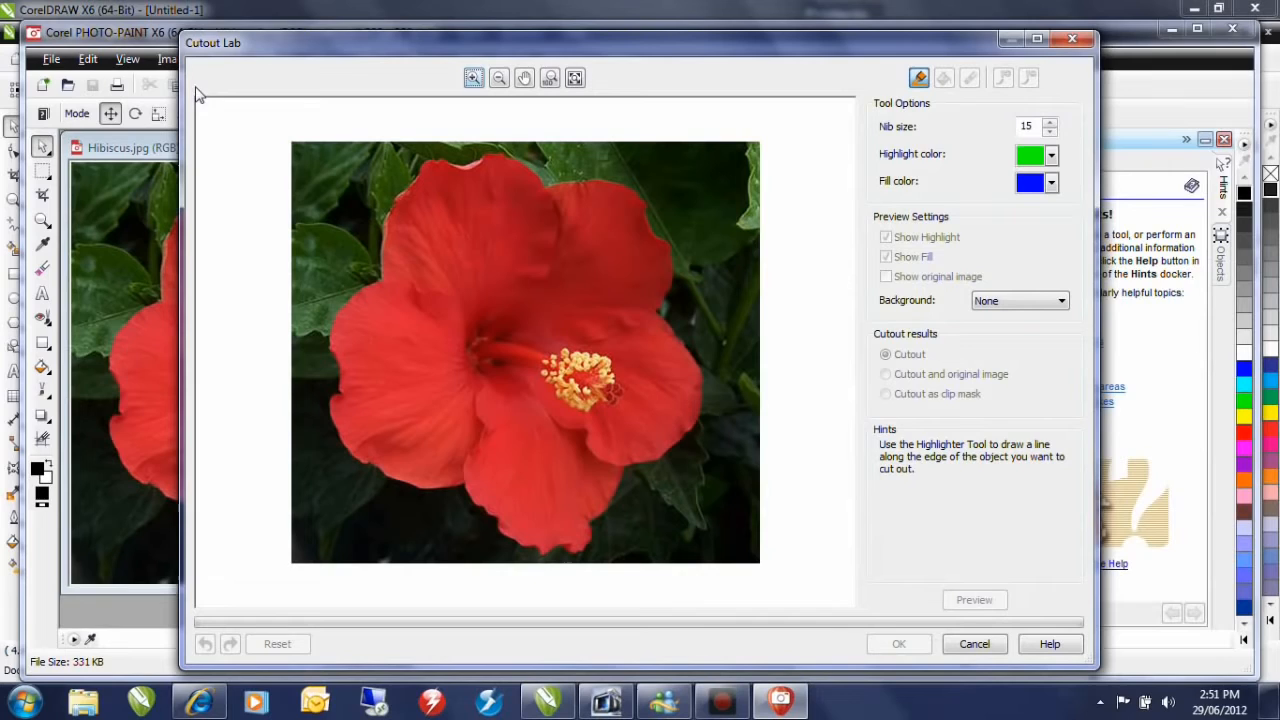
mouse_move(918, 78)
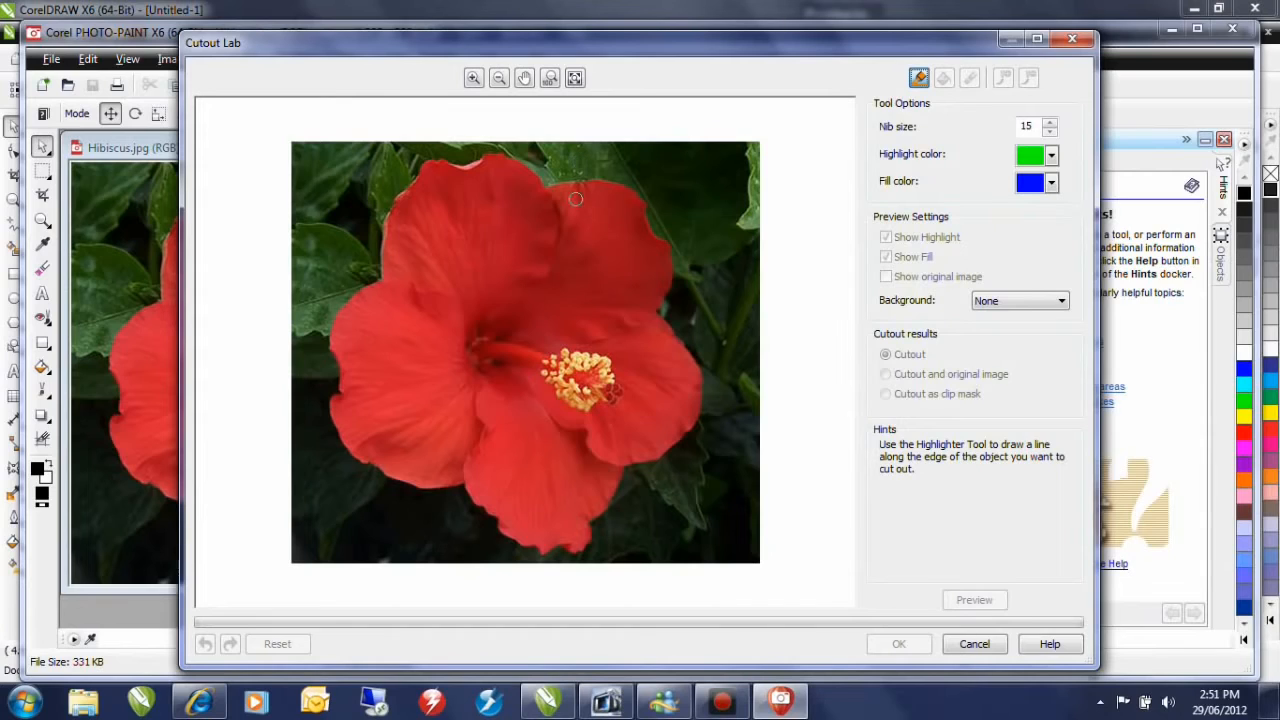
mouse_move(565, 183)
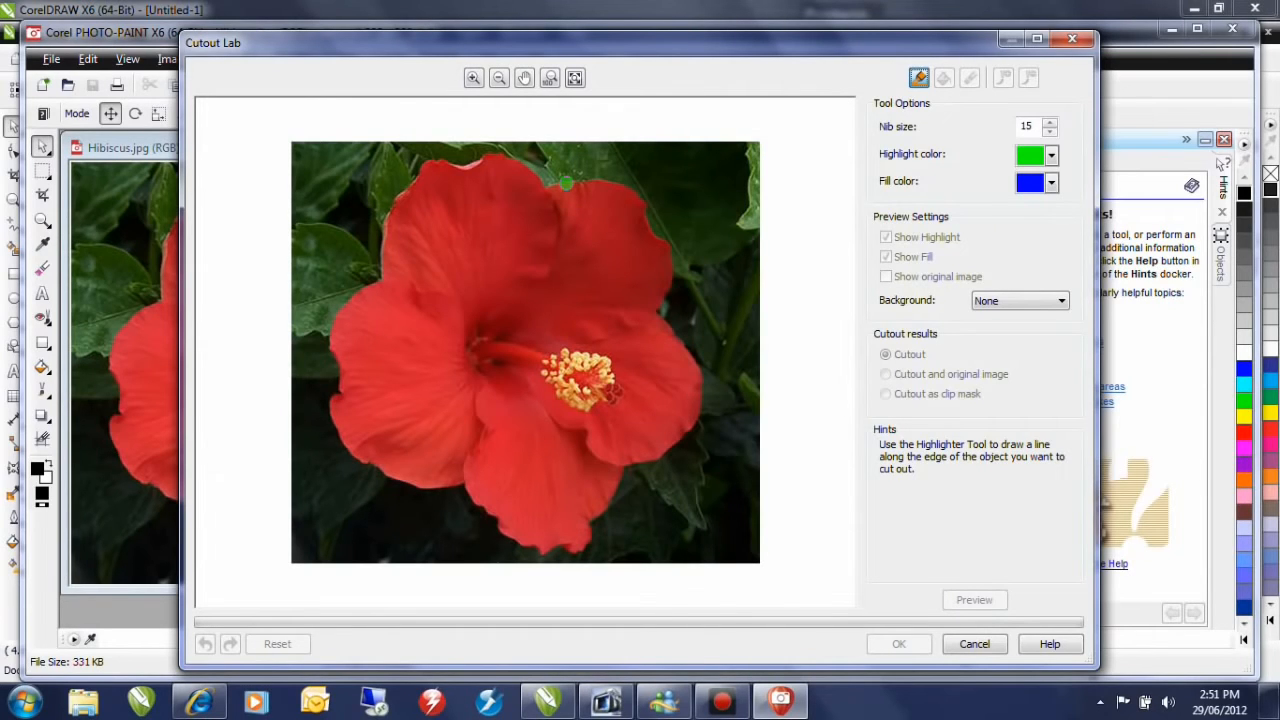
Trace the hibiscus petal edges and accept the cut-out flower on transparency.
left_click_drag(565, 183, 585, 545)
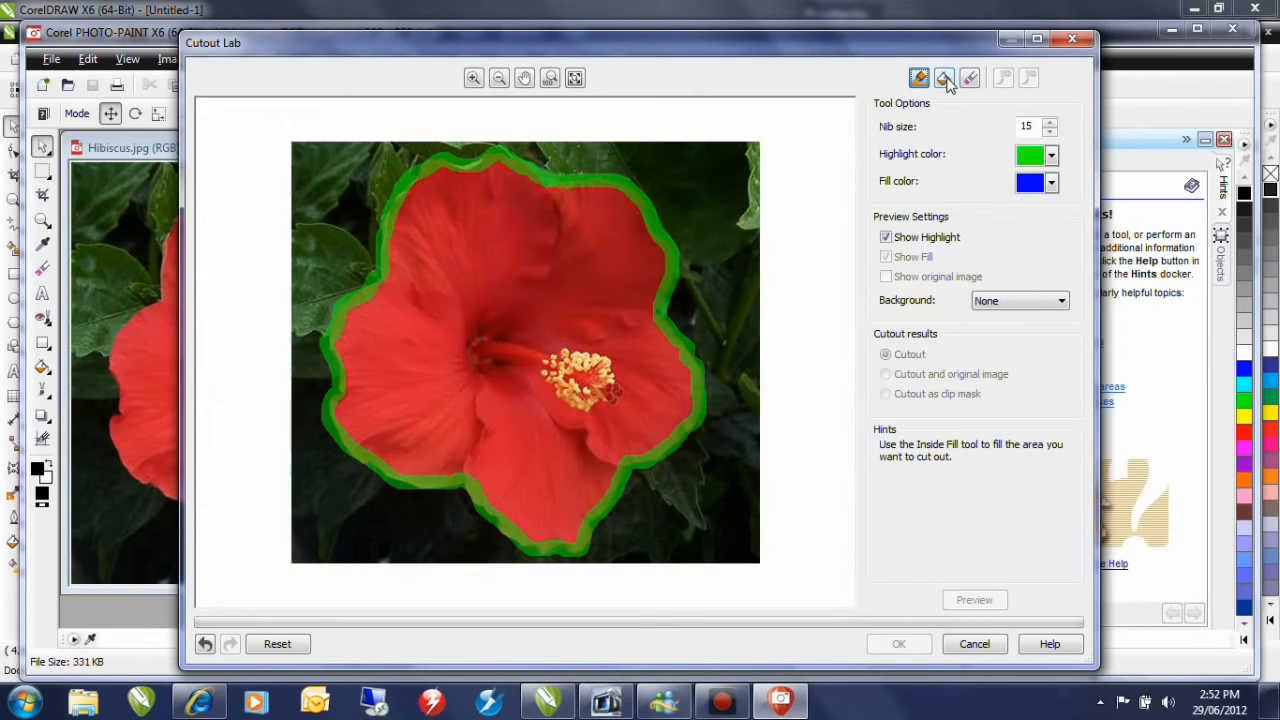
mouse_move(945, 78)
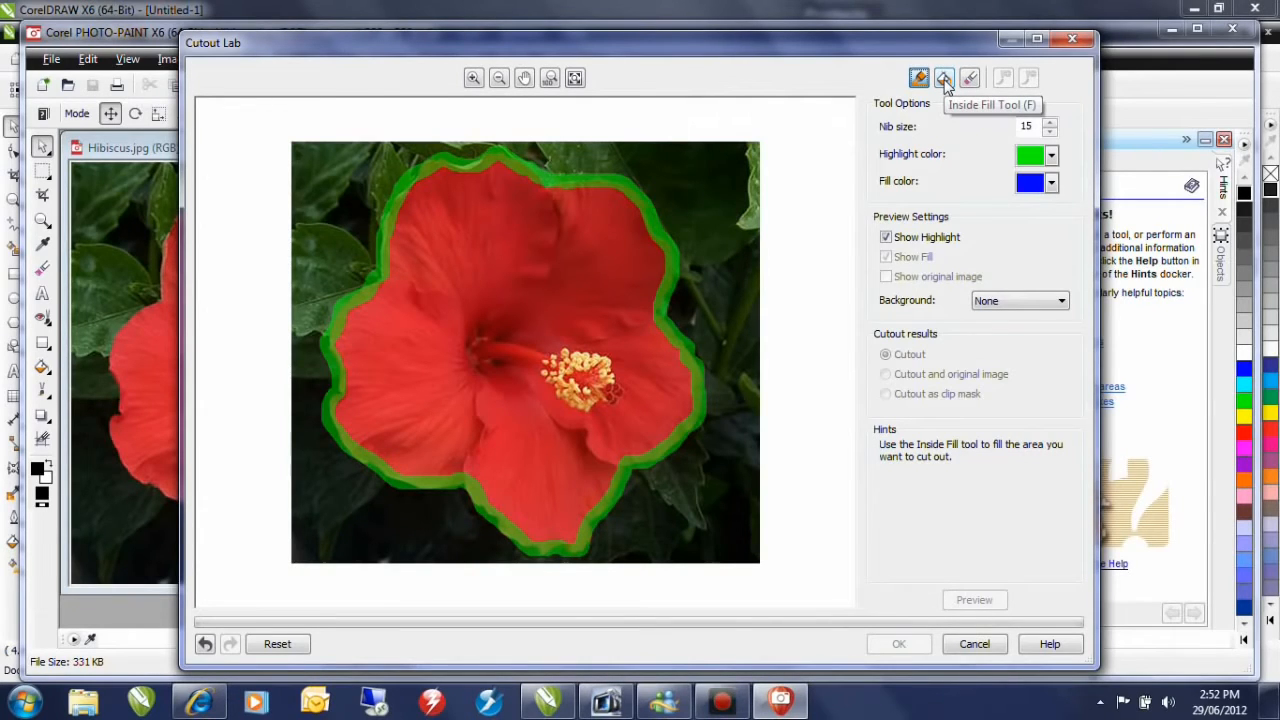
mouse_move(558, 269)
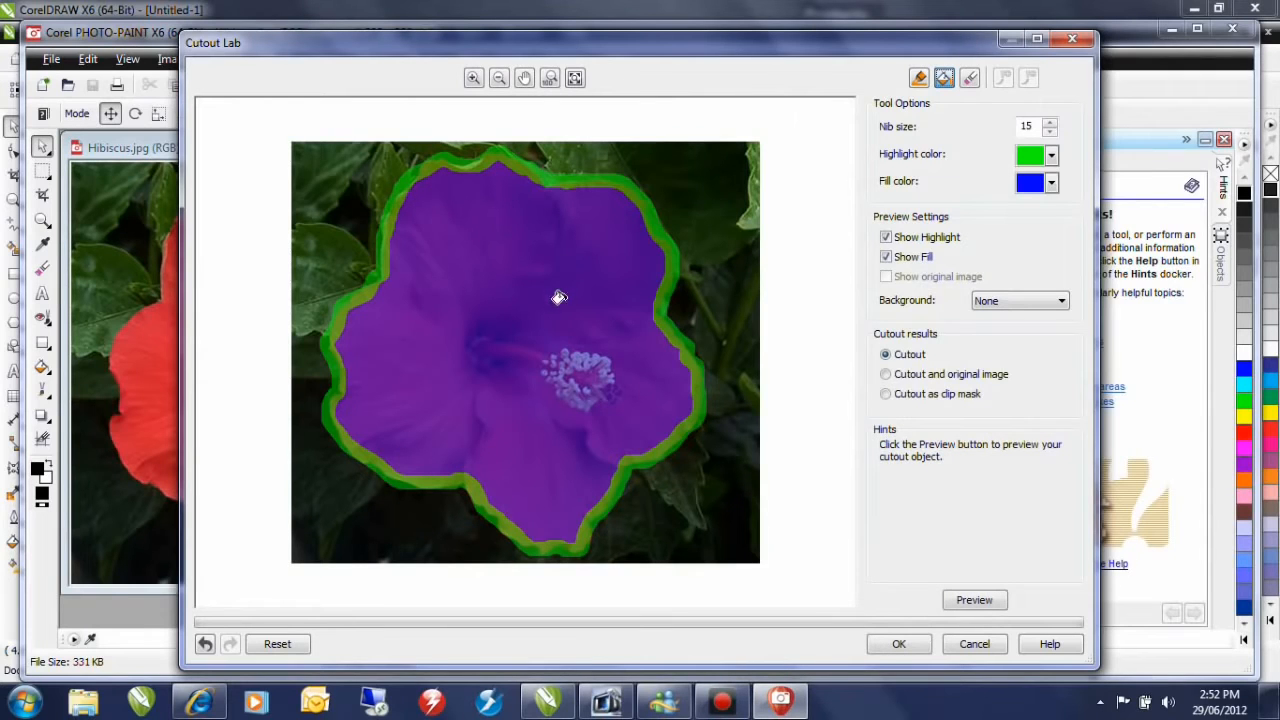
left_click(898, 643)
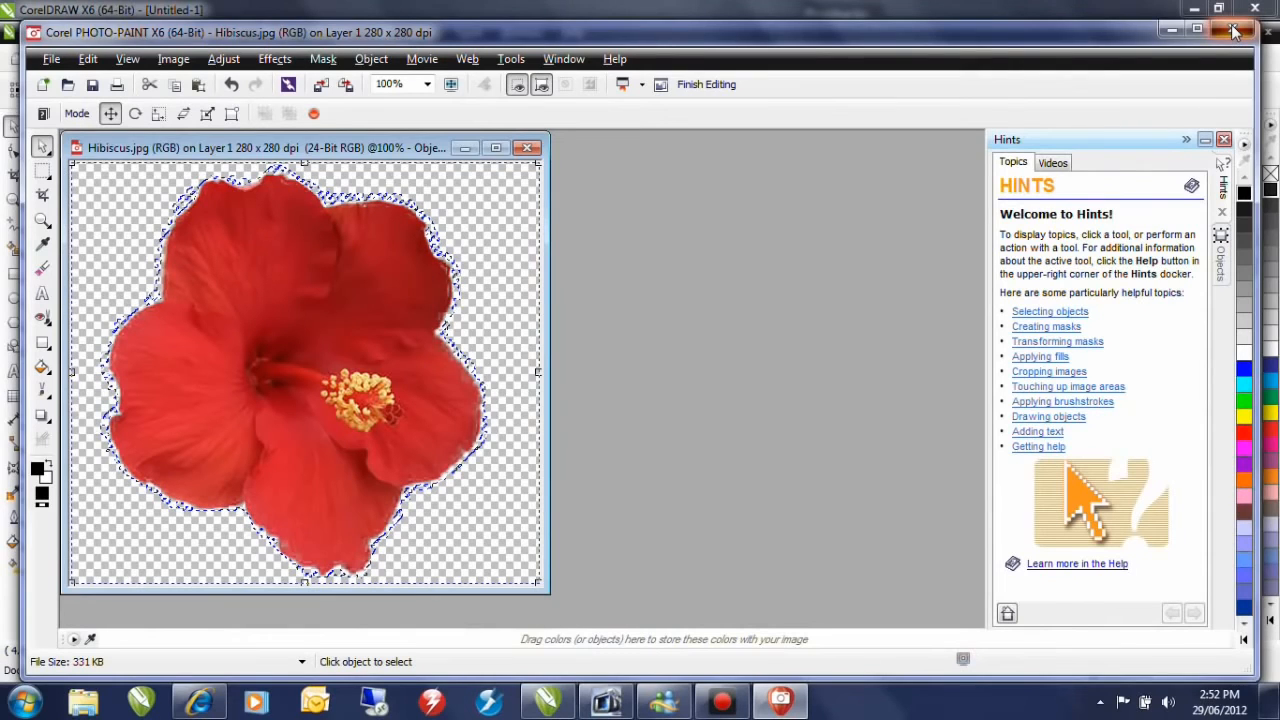
Return to CorelDRAW and PowerClip the cut-out hibiscus inside the HAWAII text.
left_click(1233, 31)
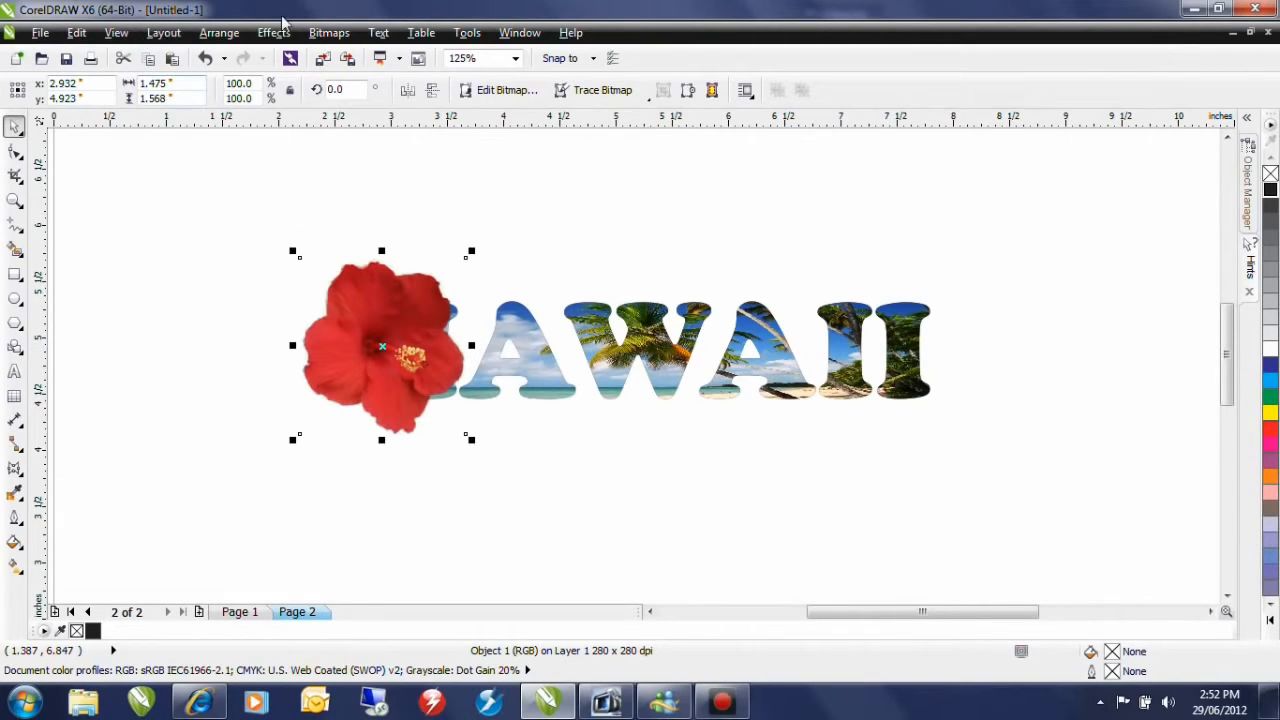
left_click(273, 33)
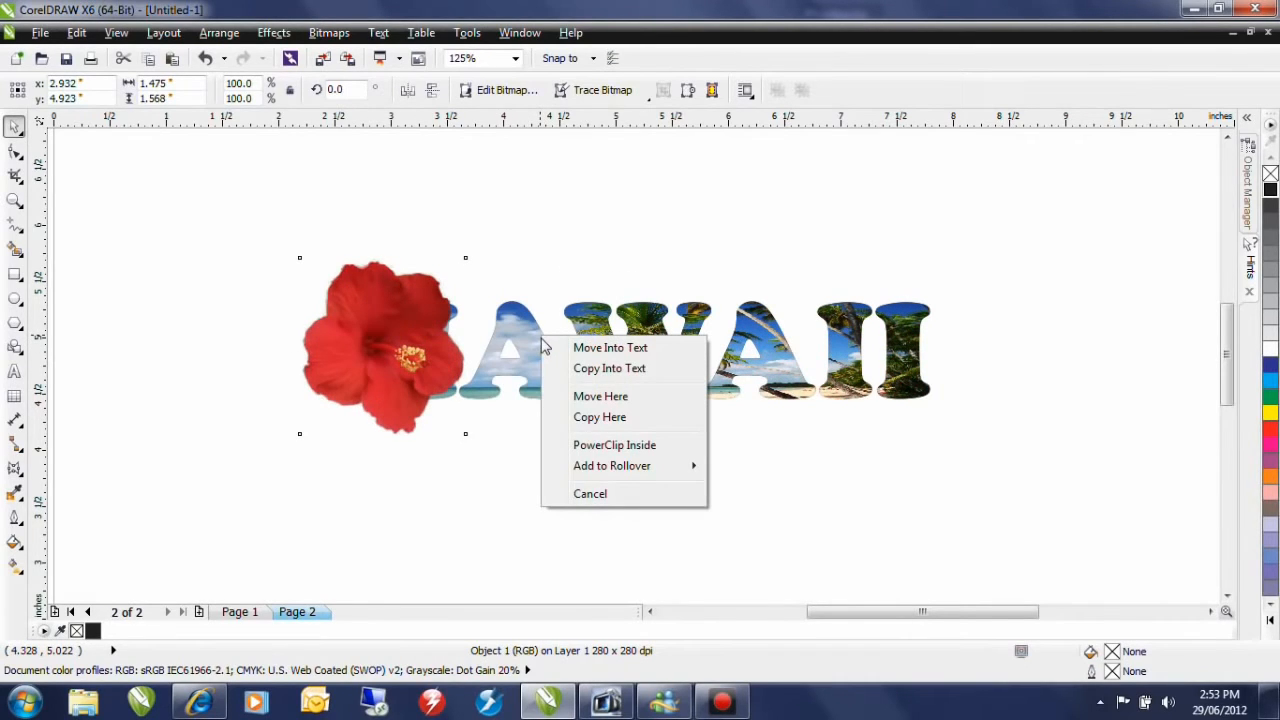
left_click(614, 444)
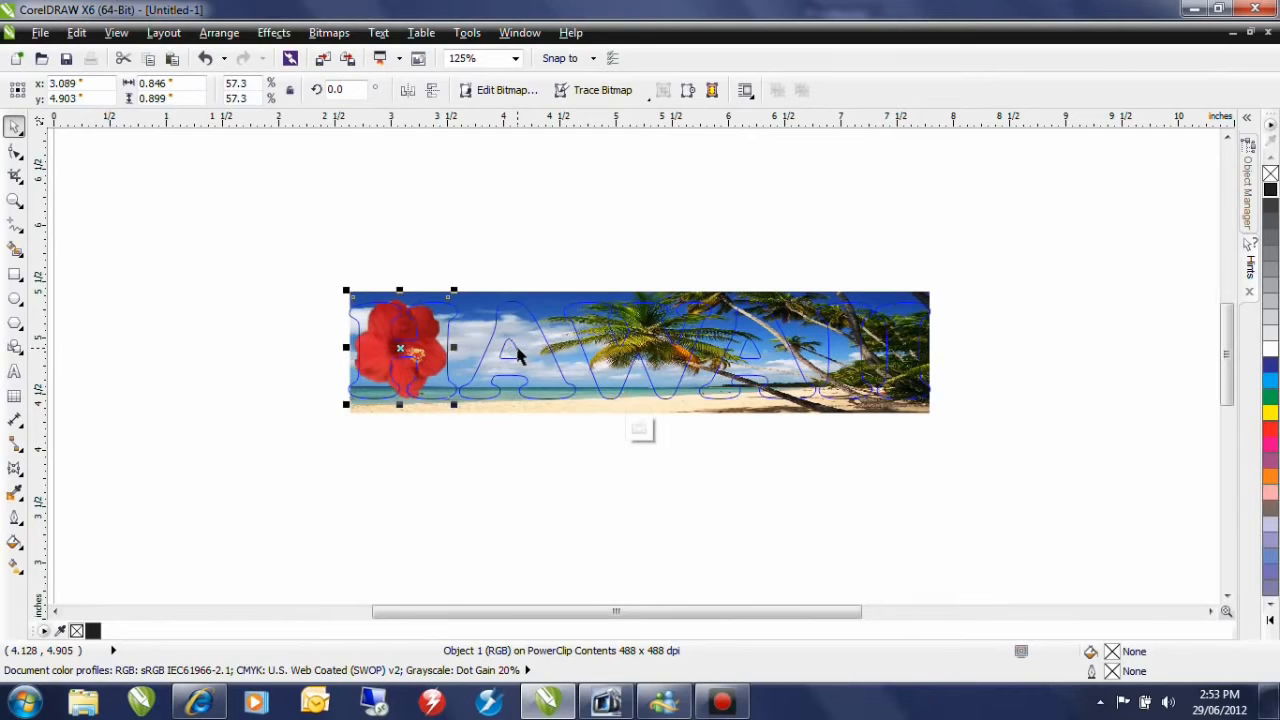
mouse_move(547, 244)
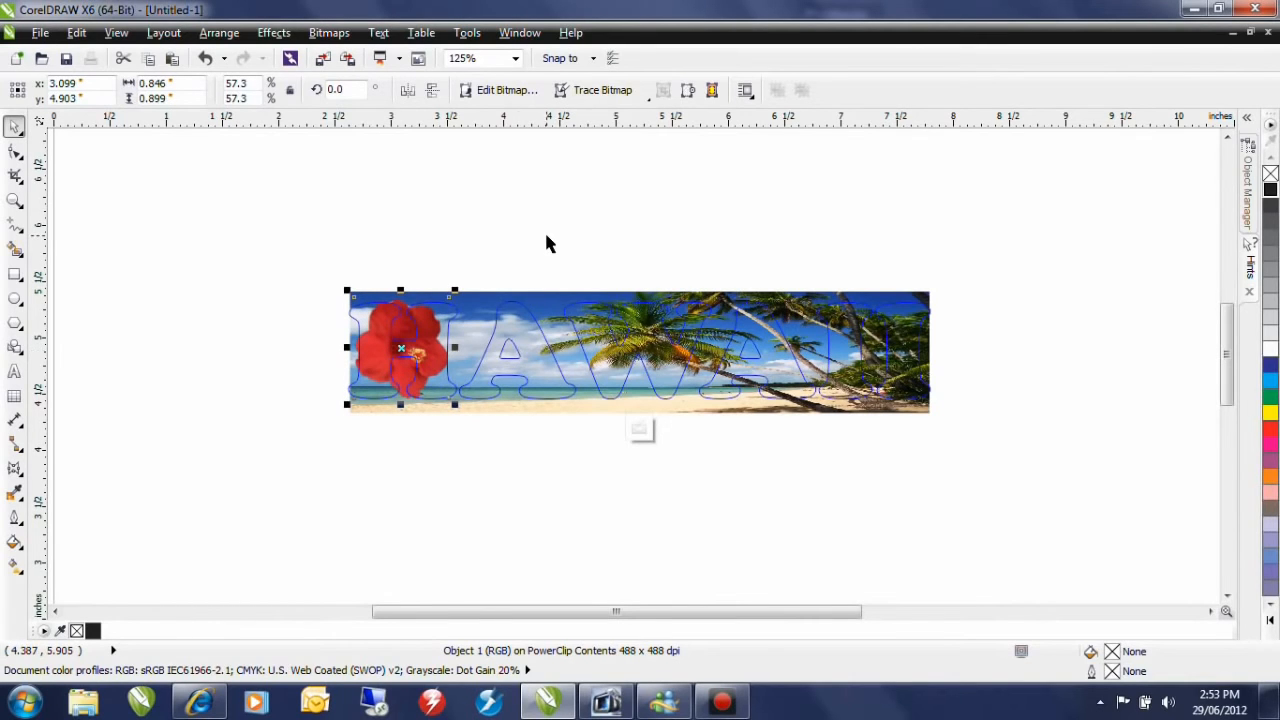
mouse_move(547, 224)
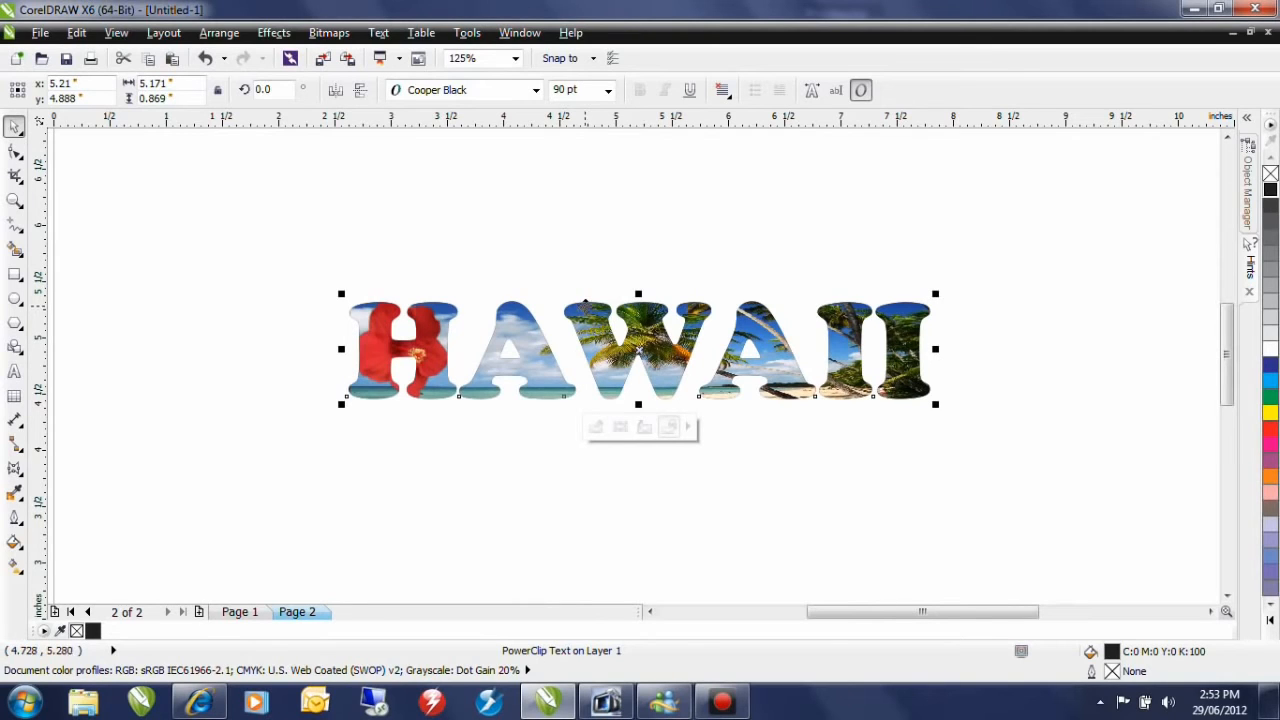
Apply an Envelope to HAWAII and pull the bottom middle downward into a bulge.
left_click(15, 467)
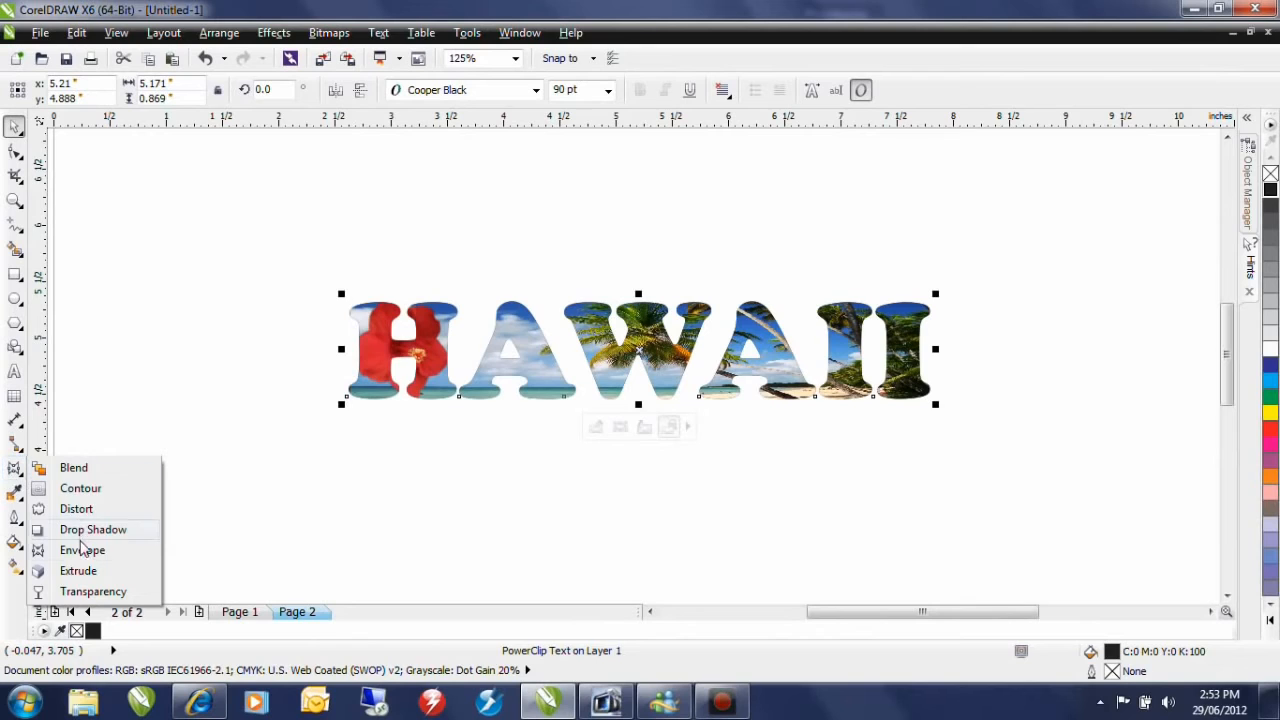
left_click(82, 550)
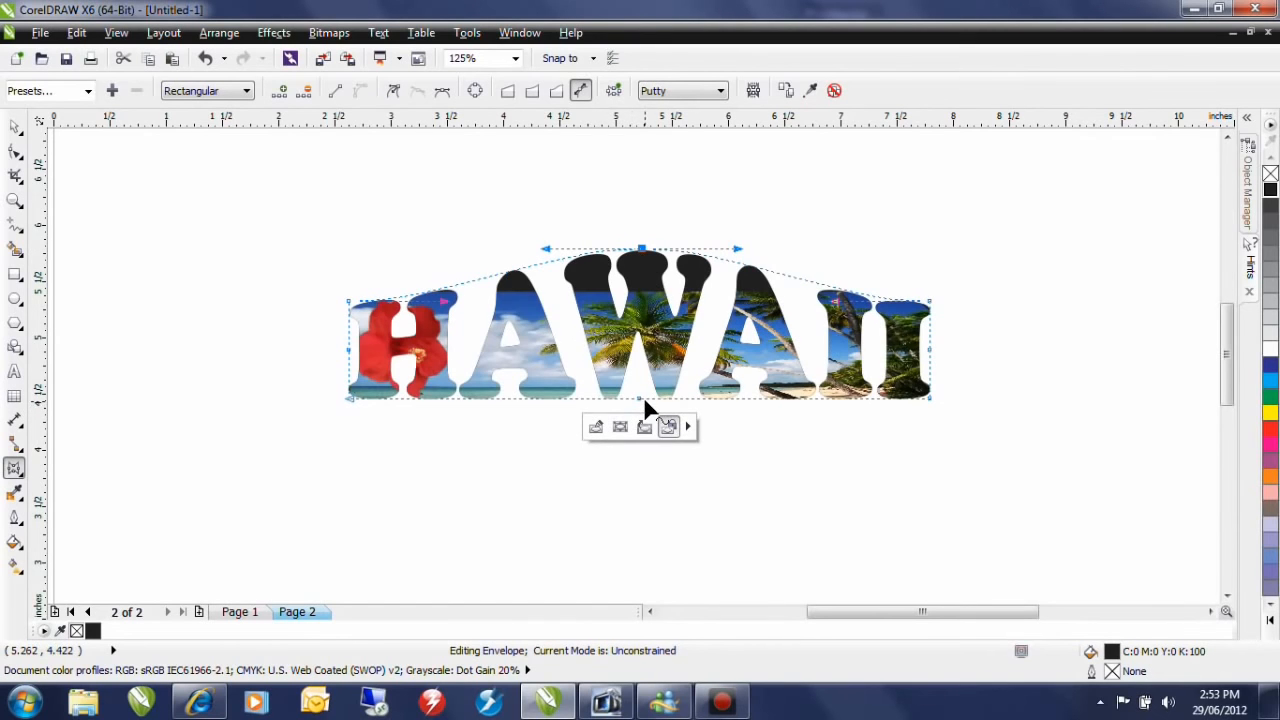
left_click_drag(641, 405, 641, 470)
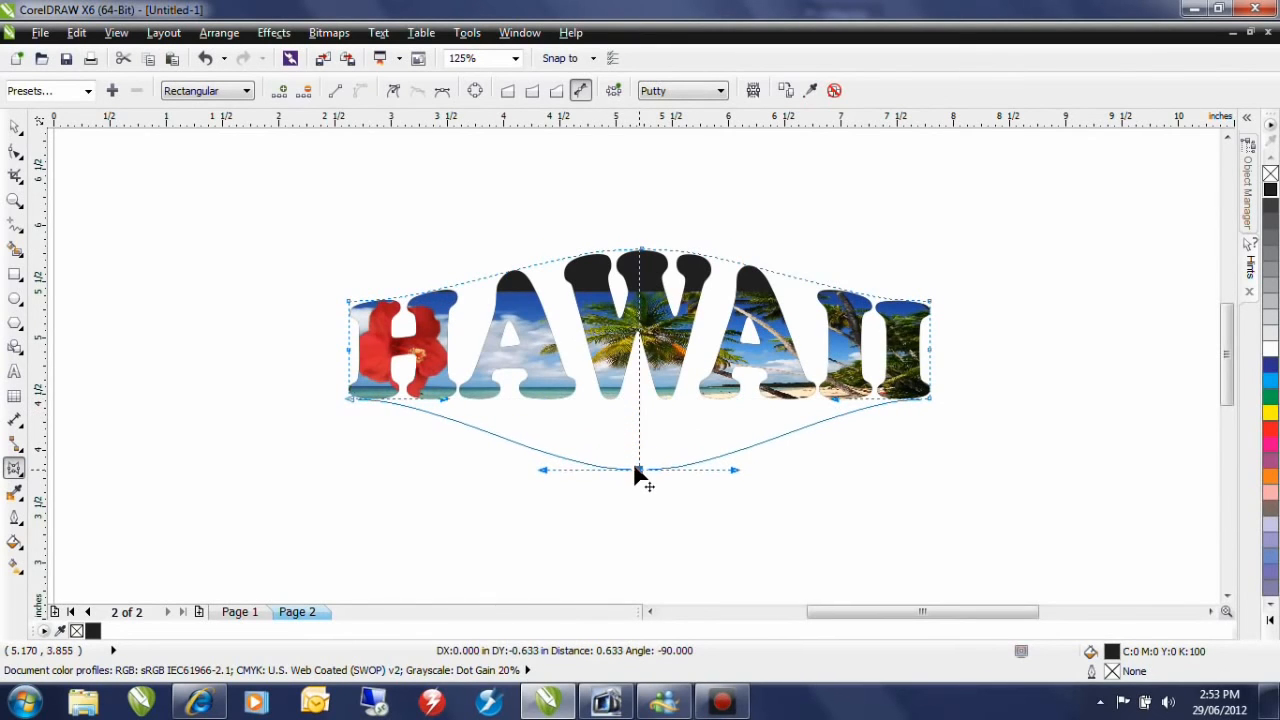
left_click_drag(640, 470, 640, 470)
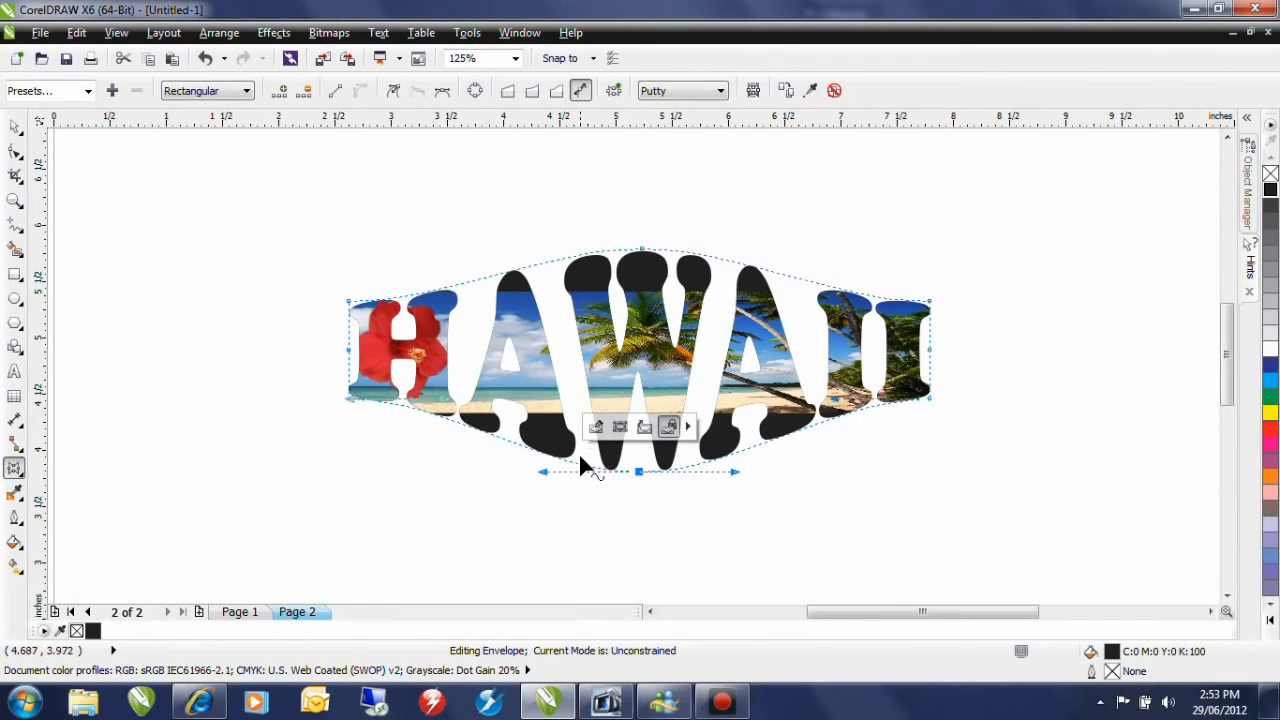
mouse_move(650, 363)
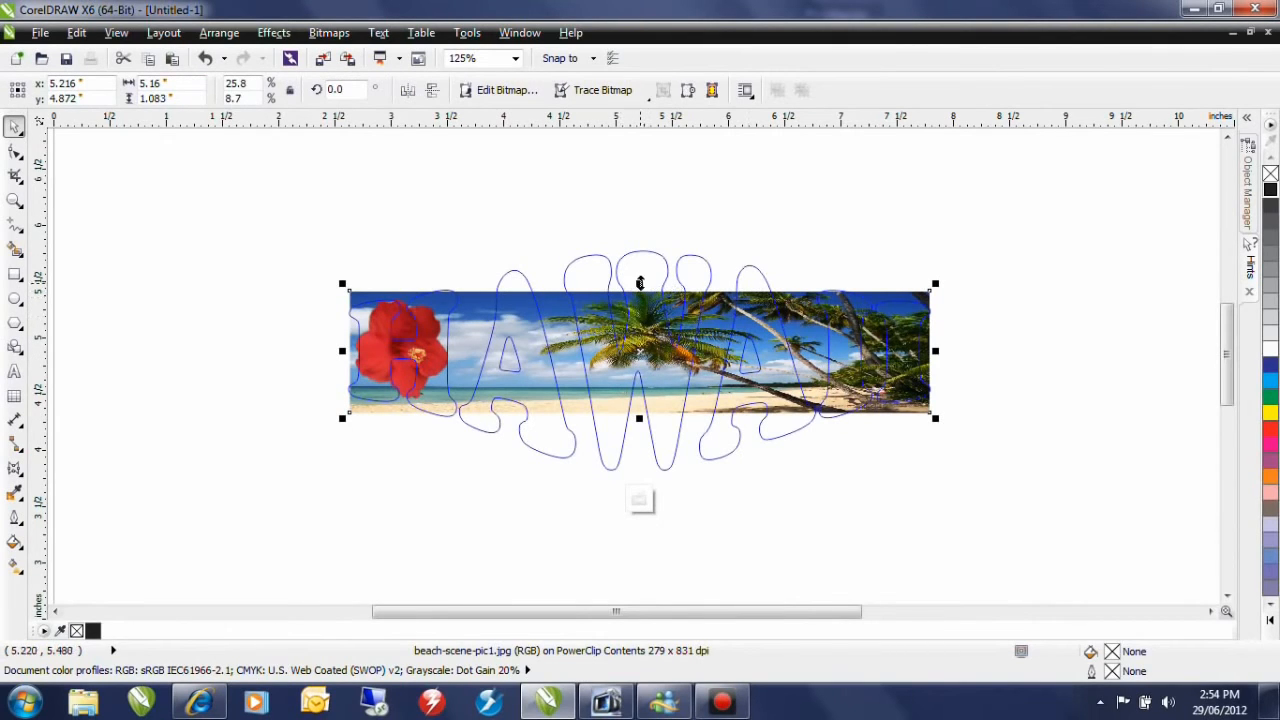
Enlarge the beach photo to fill the warped letters, then pick the Drop Shadow tool.
left_click_drag(640, 283, 642, 248)
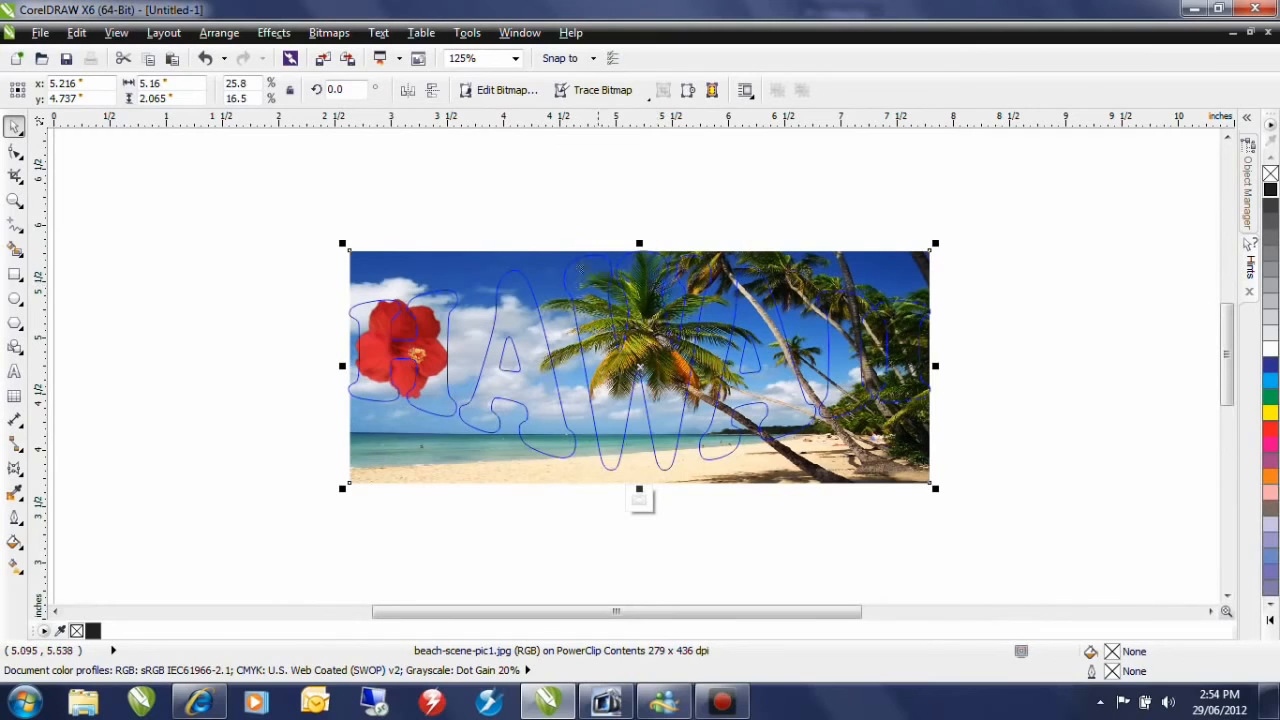
mouse_move(210, 283)
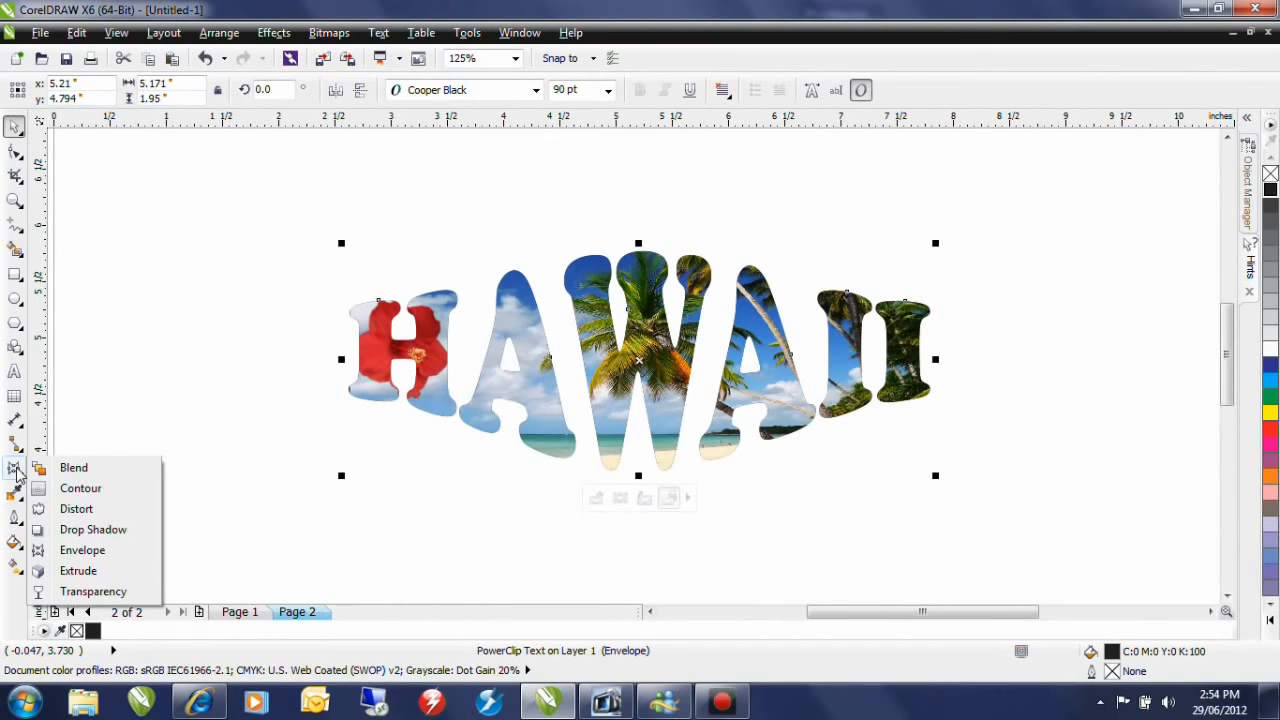
mouse_move(93, 529)
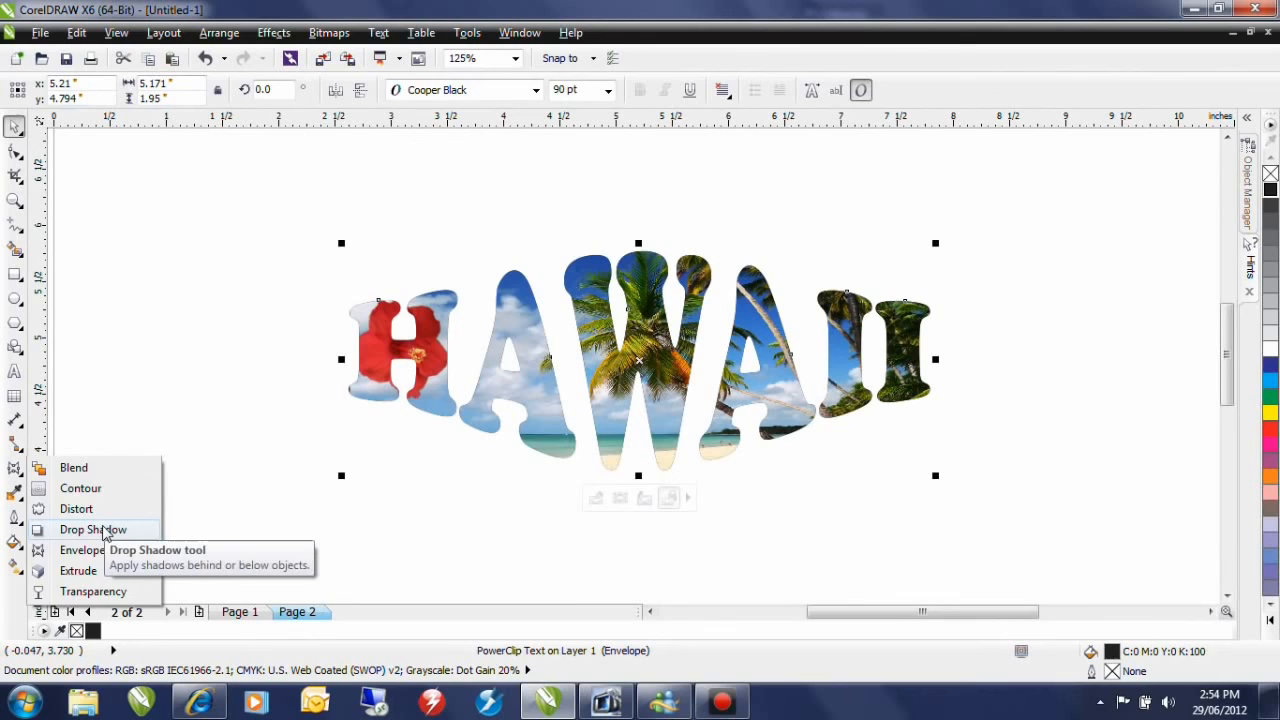
left_click(93, 529)
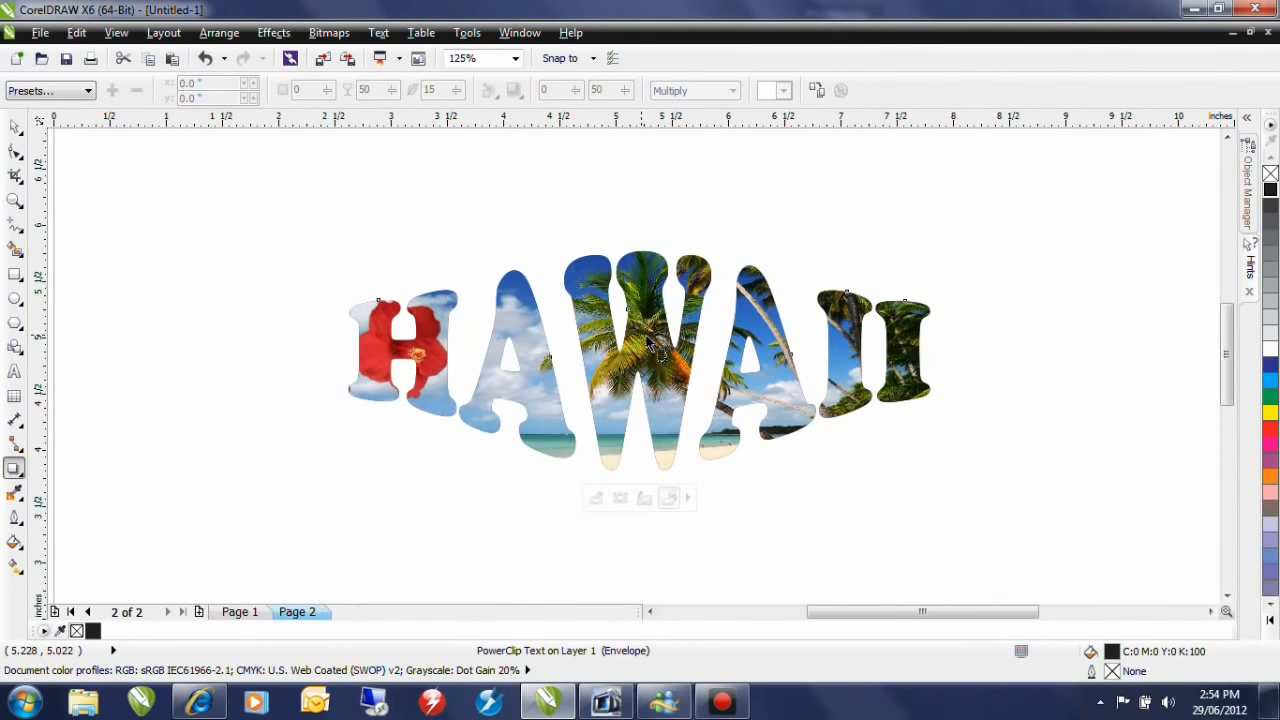